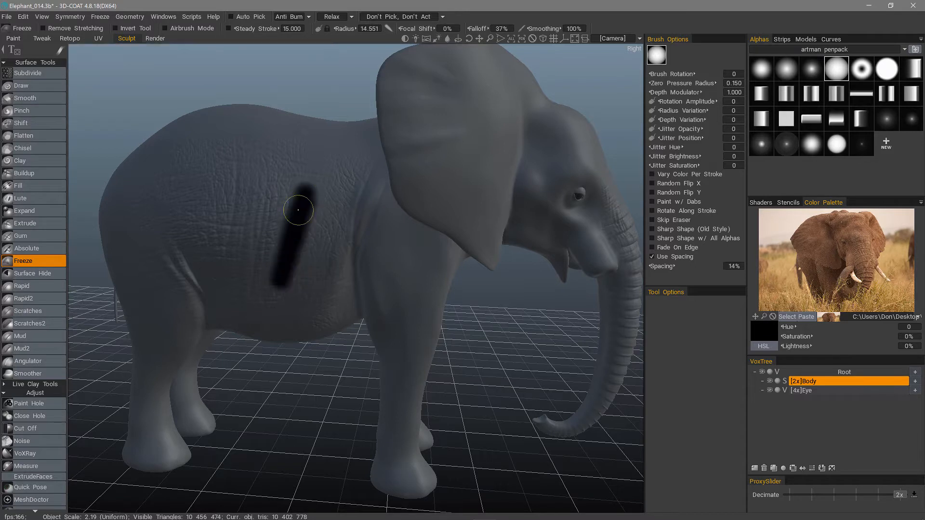
{"action": "mouse_move", "coordinate": [306, 205]}
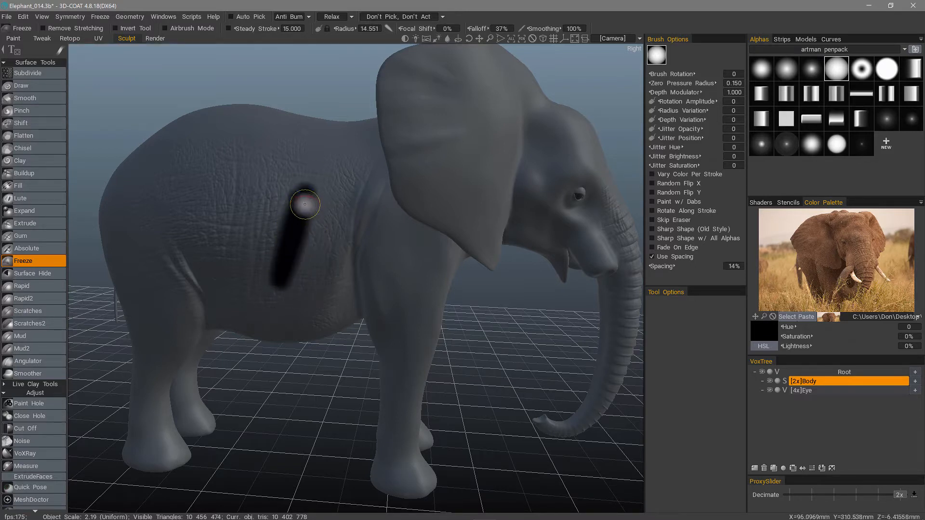
{"action": "mouse_move", "coordinate": [300, 196]}
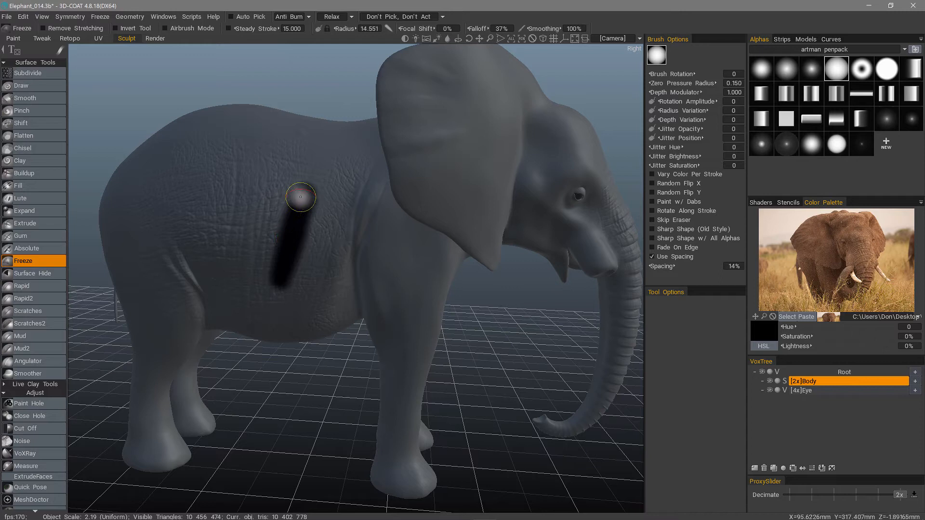
{"action": "mouse_move", "coordinate": [279, 282]}
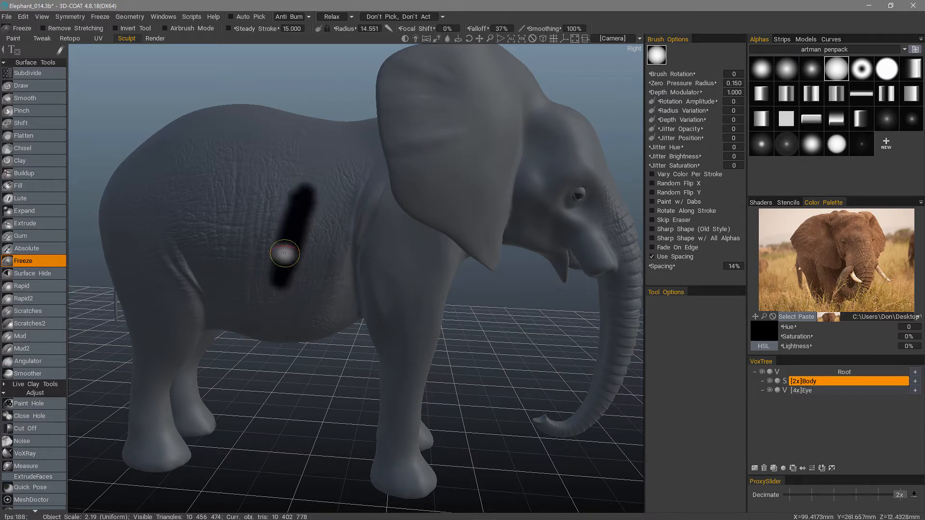
{"action": "mouse_move", "coordinate": [51, 151]}
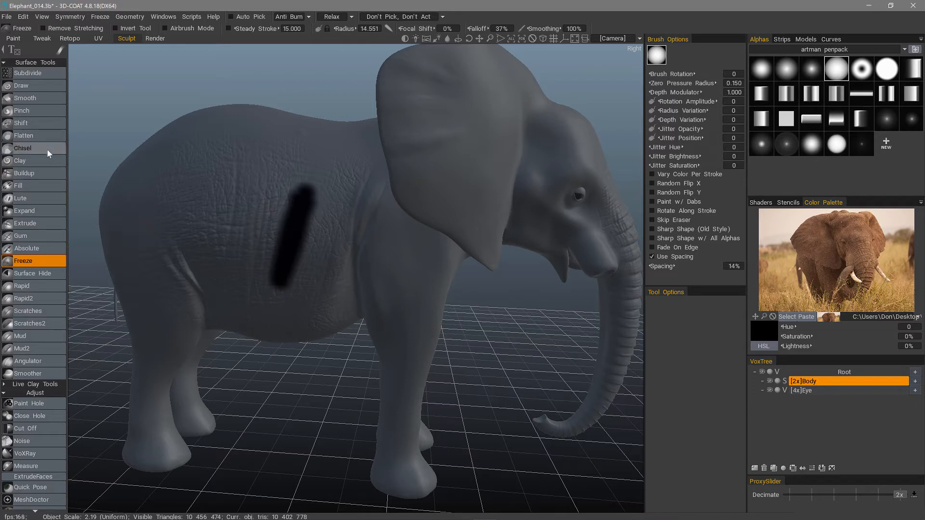
Step: Sculpt a horizontal Clay fold across the flank, interrupted by the frozen stripe
{"action": "left_click", "coordinate": [19, 161]}
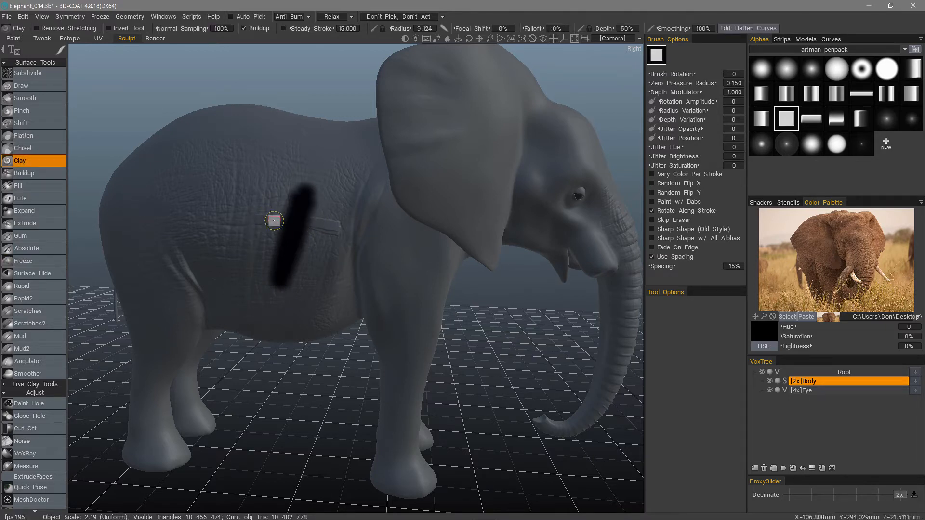
{"action": "key", "text": "Ctrl+d"}
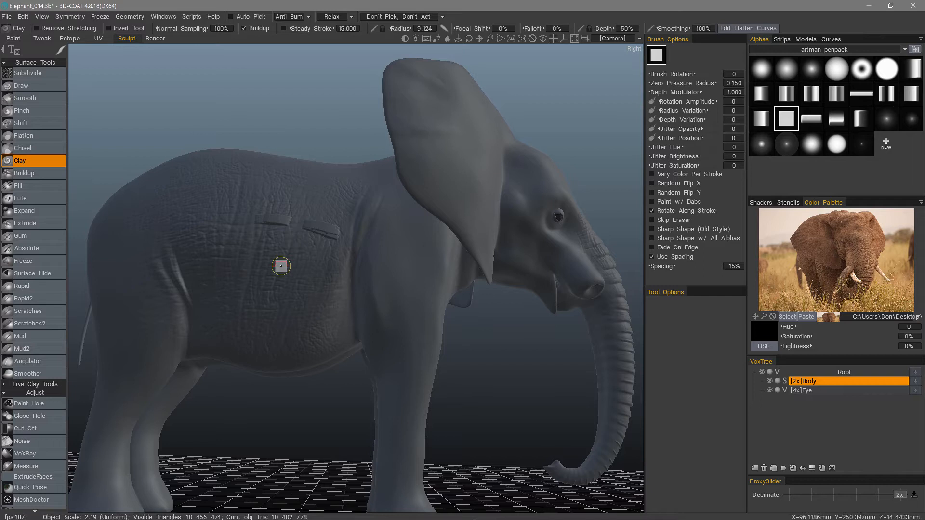
{"action": "mouse_move", "coordinate": [325, 228]}
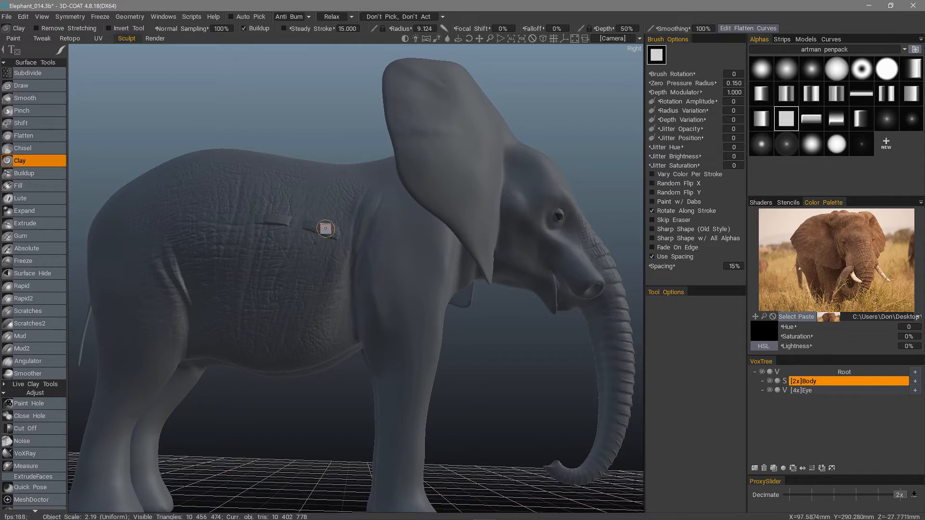
{"action": "mouse_move", "coordinate": [267, 291]}
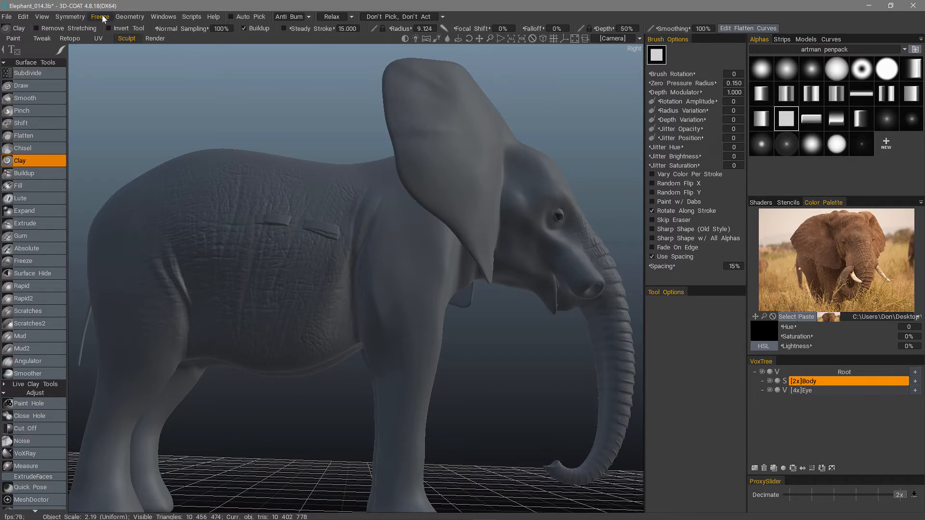
Step: Tear off the Freeze command list as a floating panel and resume the Freeze tool
{"action": "left_click", "coordinate": [99, 16]}
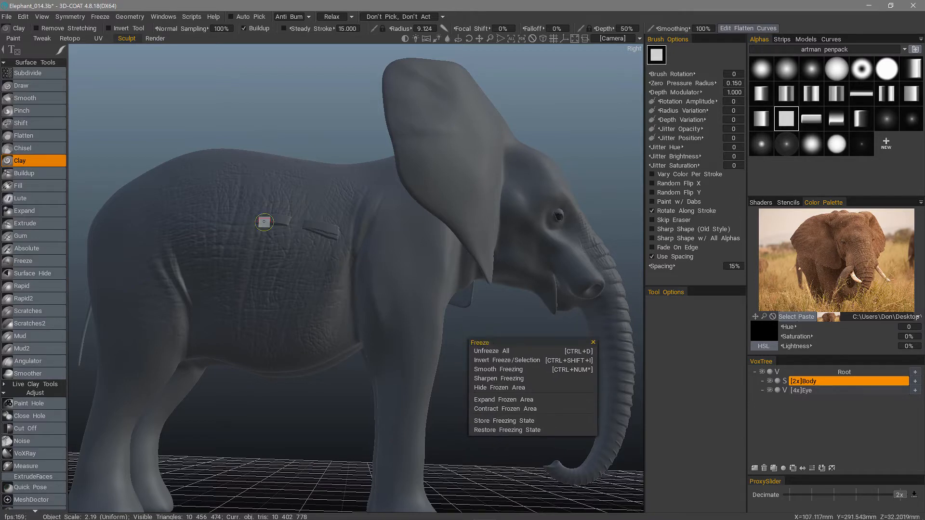
{"action": "mouse_move", "coordinate": [501, 387]}
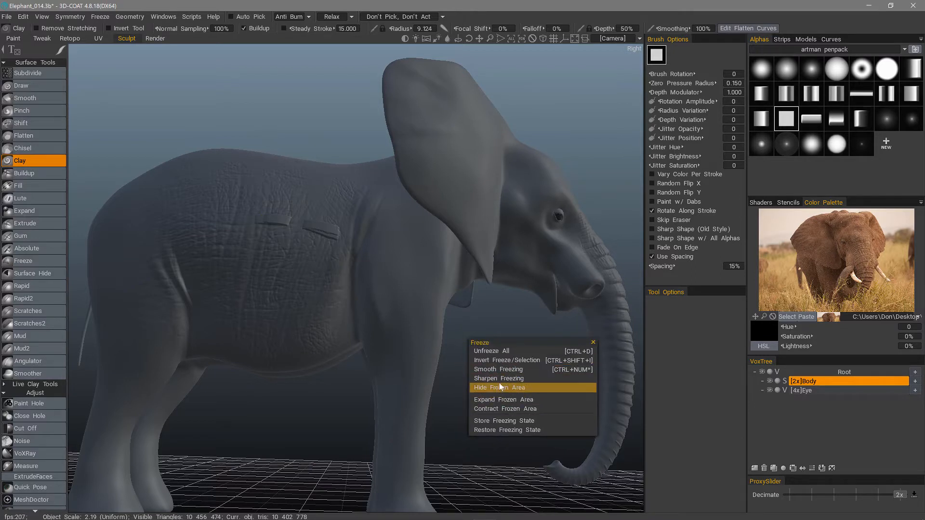
{"action": "mouse_move", "coordinate": [504, 369]}
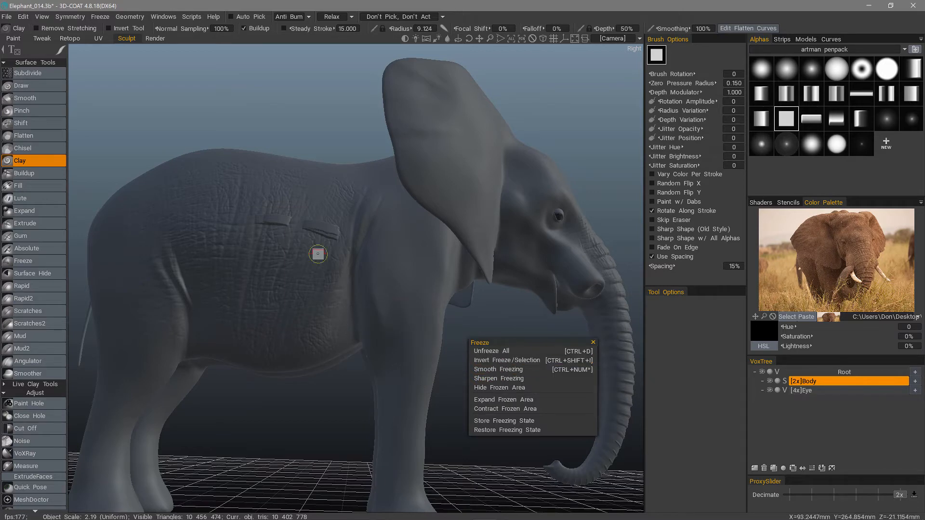
{"action": "left_click", "coordinate": [22, 262]}
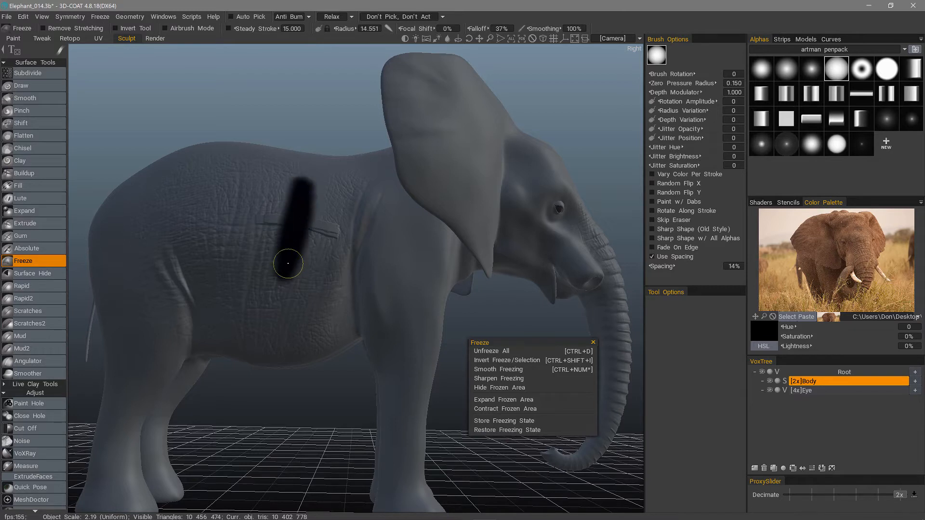
{"action": "mouse_move", "coordinate": [502, 399]}
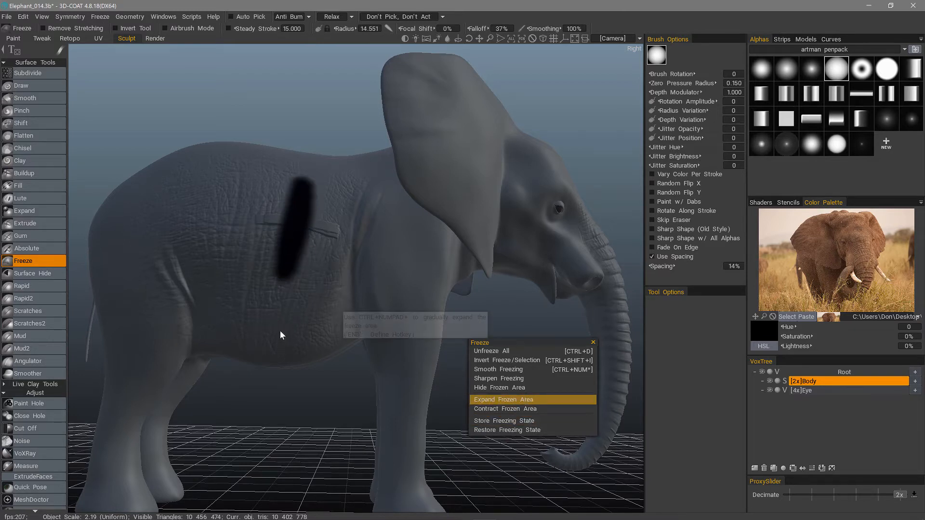
{"action": "mouse_move", "coordinate": [286, 249]}
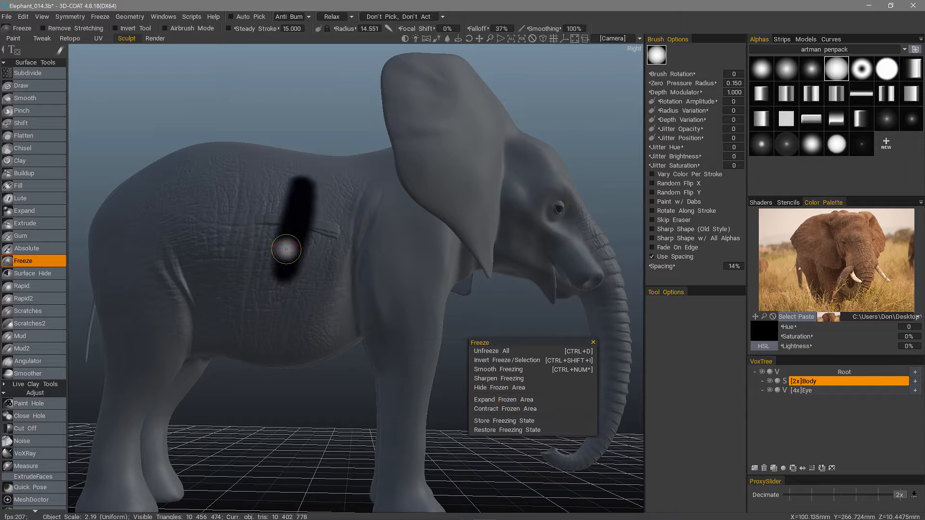
{"action": "mouse_move", "coordinate": [500, 388]}
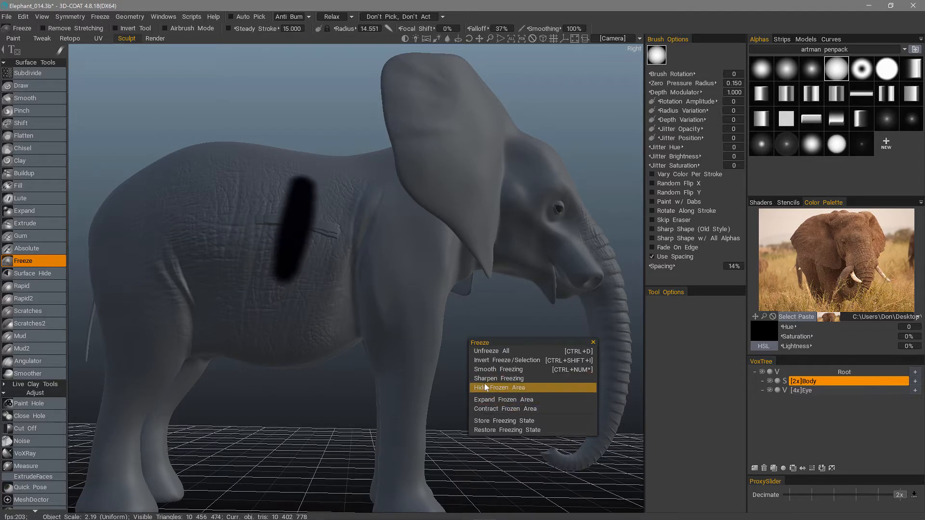
{"action": "mouse_move", "coordinate": [502, 369]}
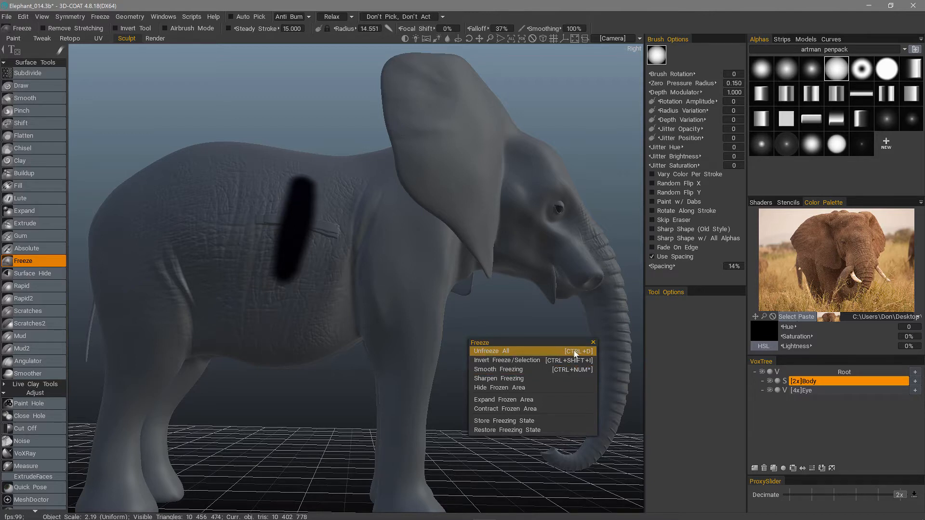
{"action": "mouse_move", "coordinate": [573, 351]}
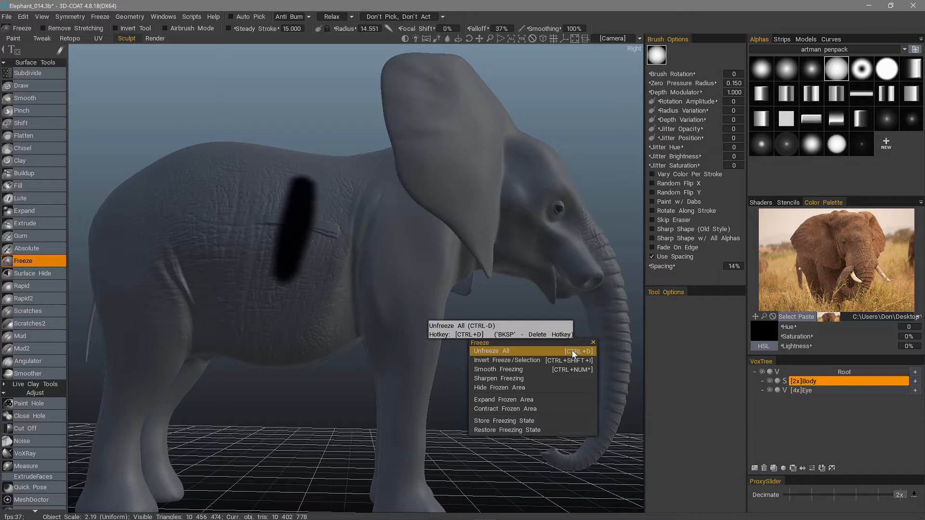
{"action": "mouse_move", "coordinate": [573, 351]}
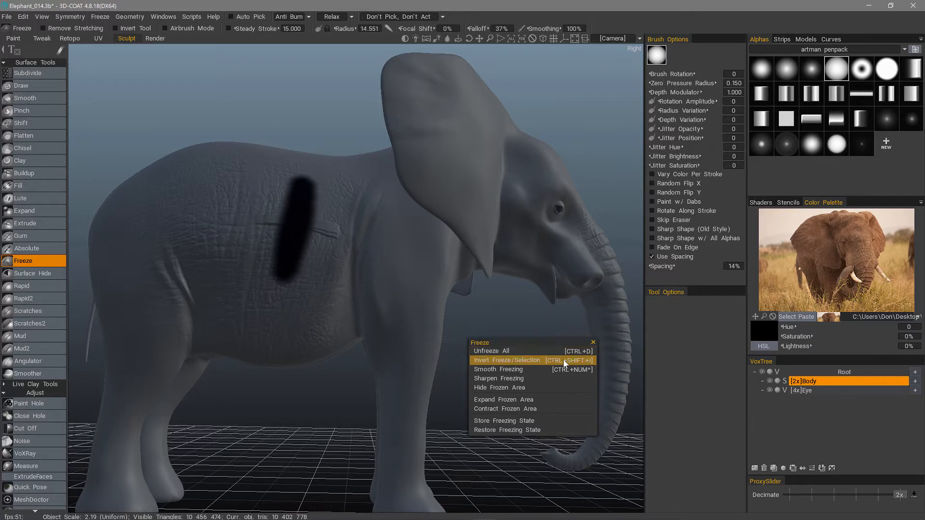
{"action": "mouse_move", "coordinate": [578, 364]}
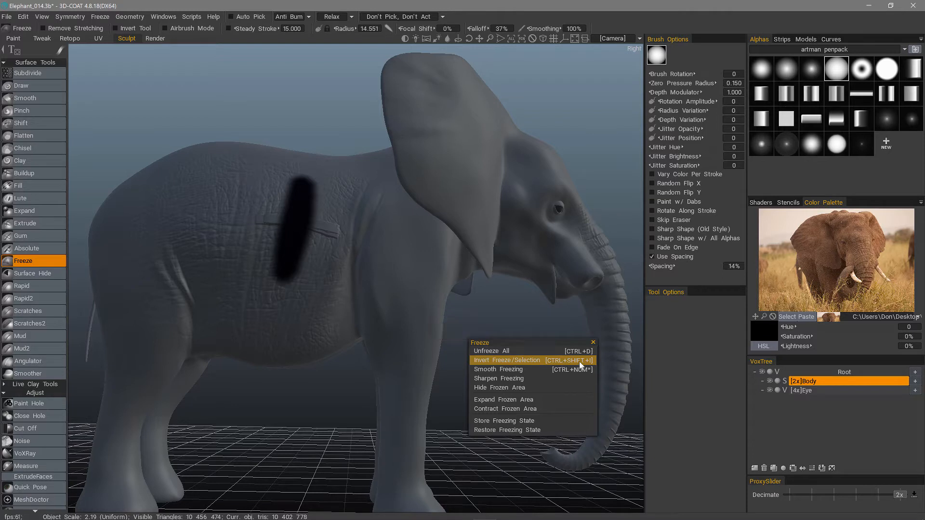
{"action": "mouse_move", "coordinate": [501, 421]}
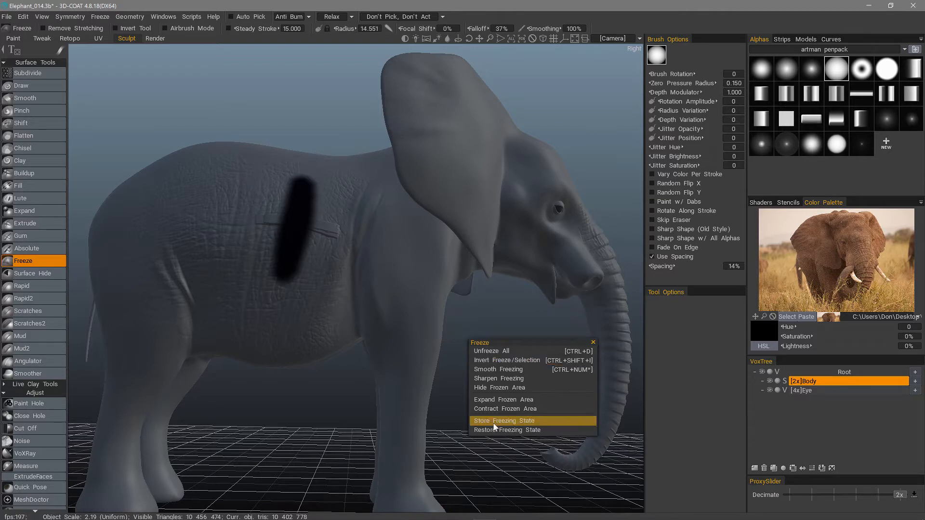
{"action": "mouse_move", "coordinate": [506, 430]}
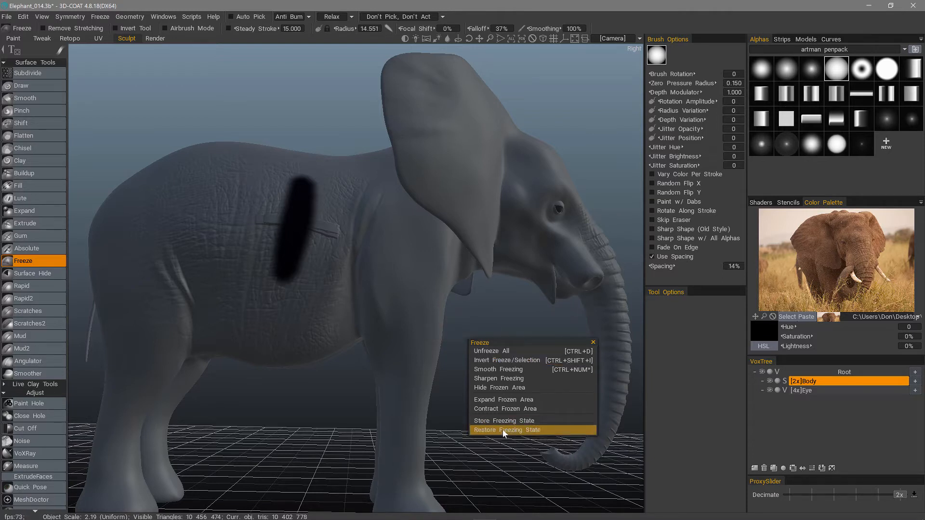
{"action": "mouse_move", "coordinate": [509, 430]}
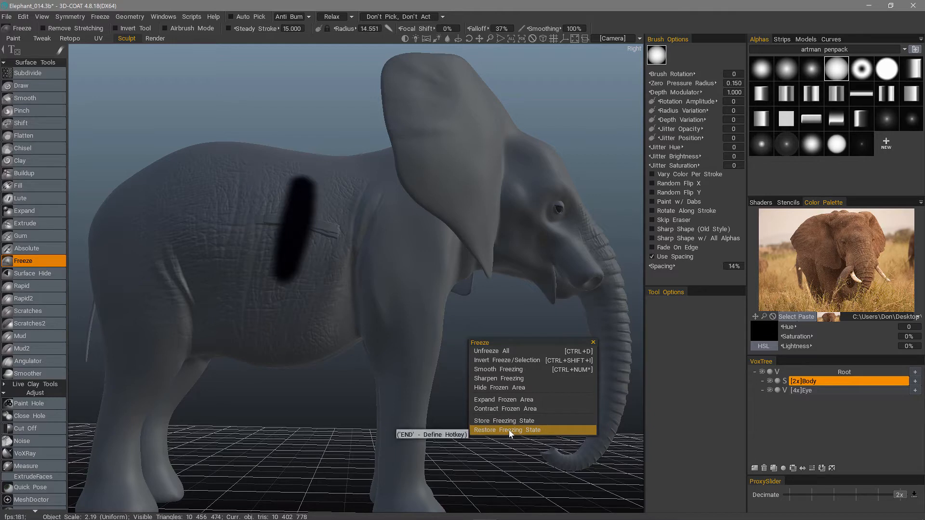
{"action": "mouse_move", "coordinate": [322, 239]}
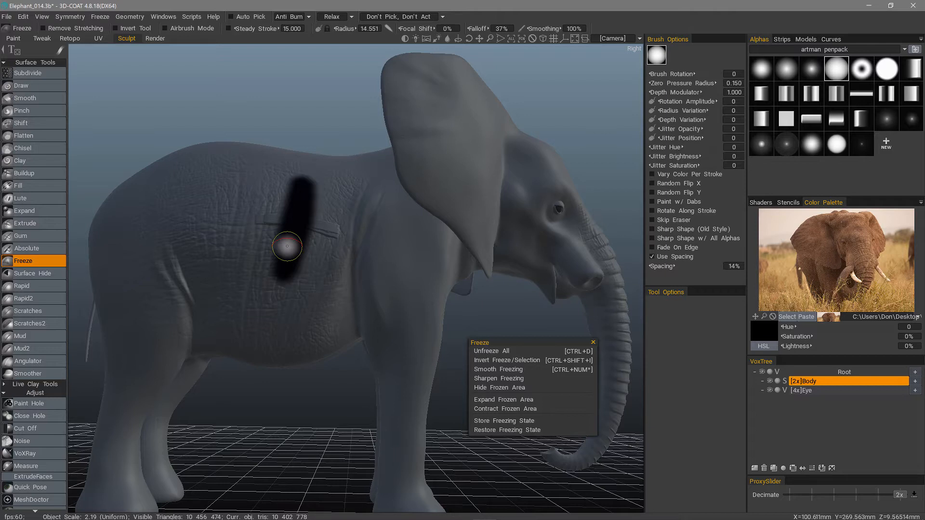
{"action": "mouse_move", "coordinate": [499, 311]}
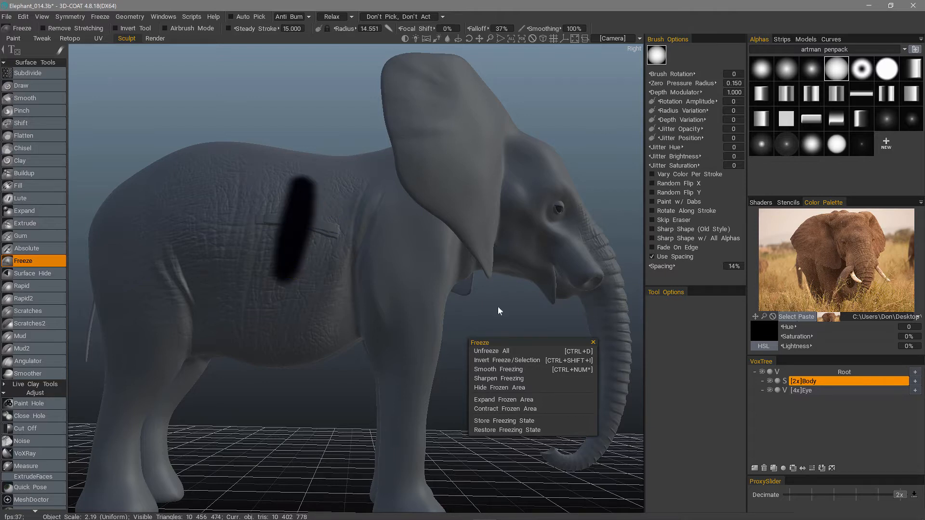
{"action": "mouse_move", "coordinate": [295, 270]}
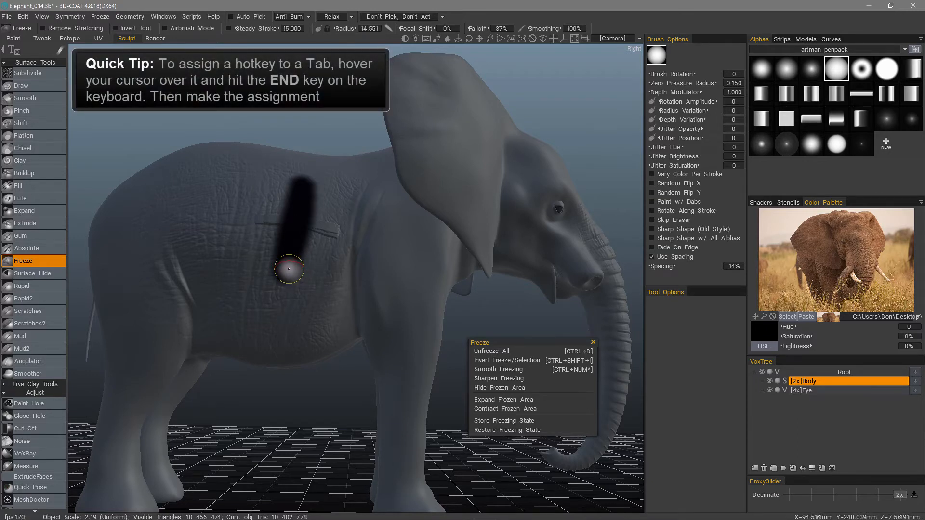
{"action": "mouse_move", "coordinate": [295, 179]}
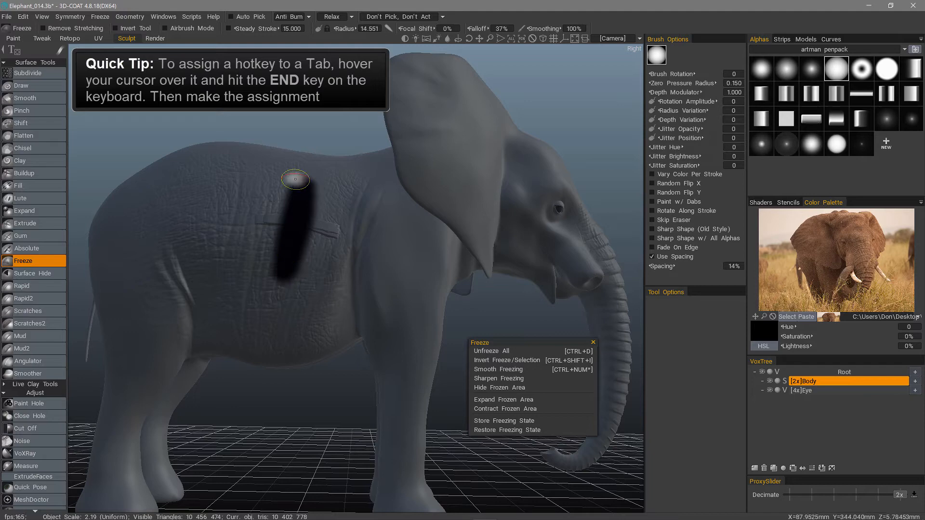
{"action": "left_click", "coordinate": [12, 39]}
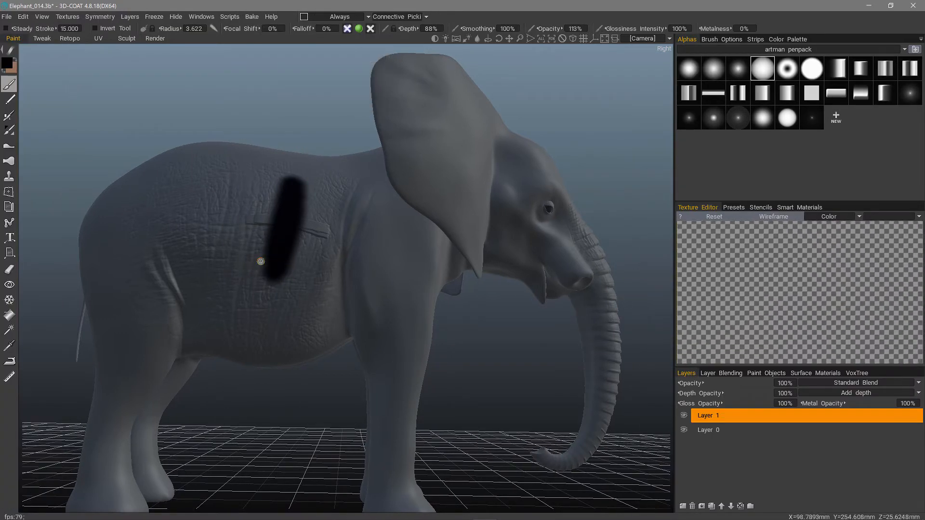
{"action": "mouse_move", "coordinate": [257, 204]}
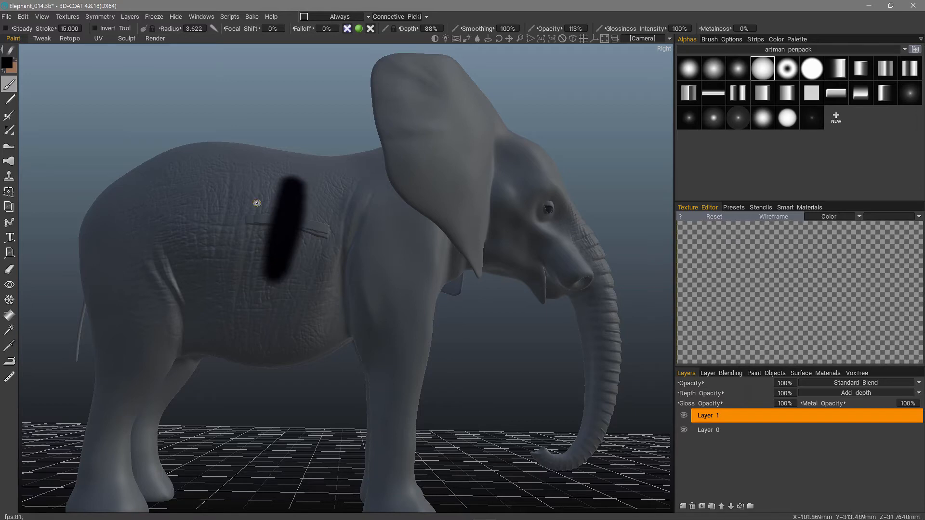
Step: Show the paint-condition choices (concave, convex, bumped) for where strokes apply
{"action": "left_click", "coordinate": [338, 17]}
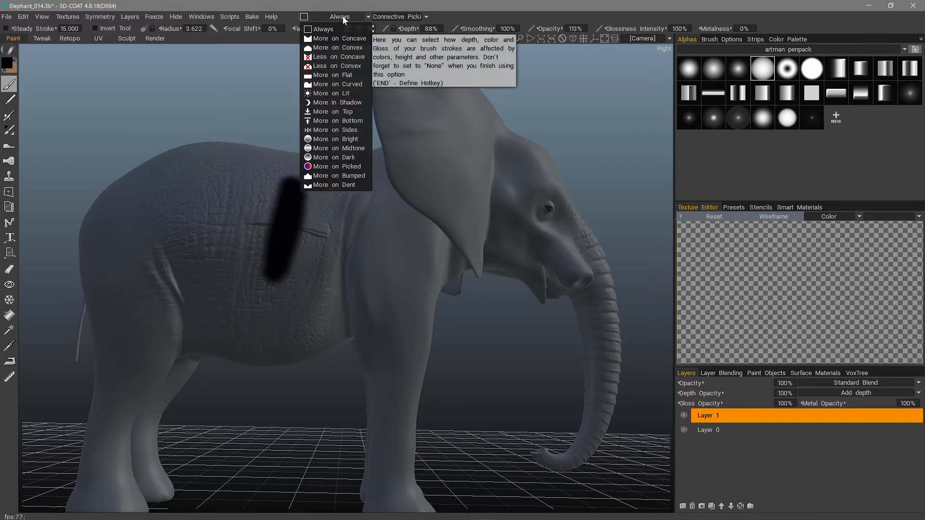
{"action": "left_click", "coordinate": [339, 16]}
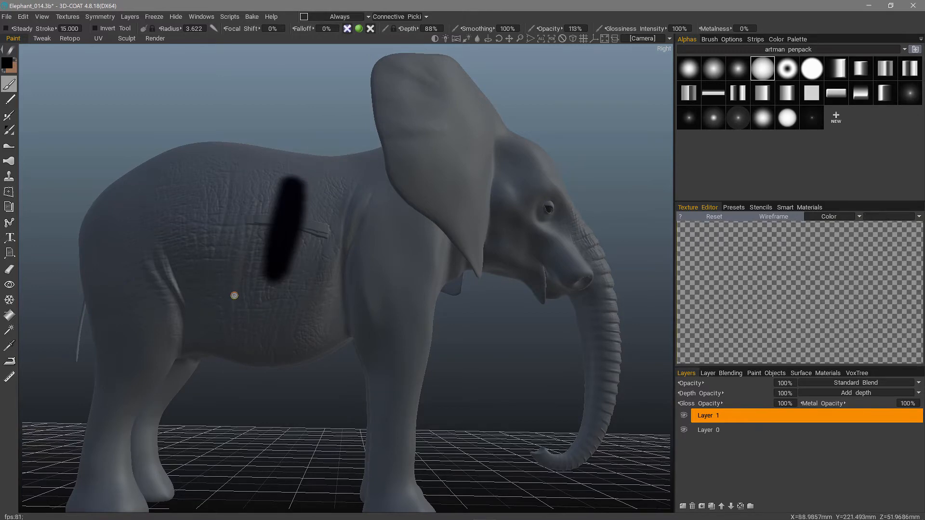
{"action": "left_click", "coordinate": [353, 16]}
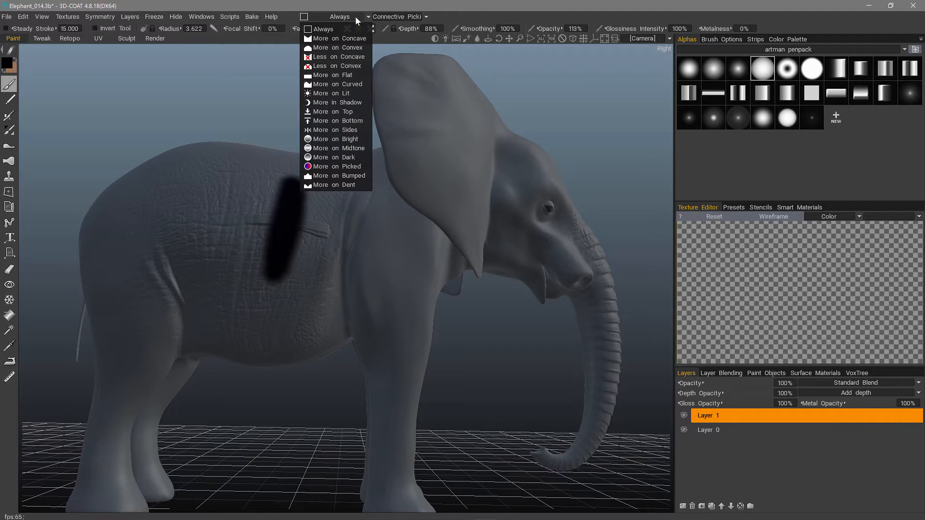
{"action": "mouse_move", "coordinate": [334, 39]}
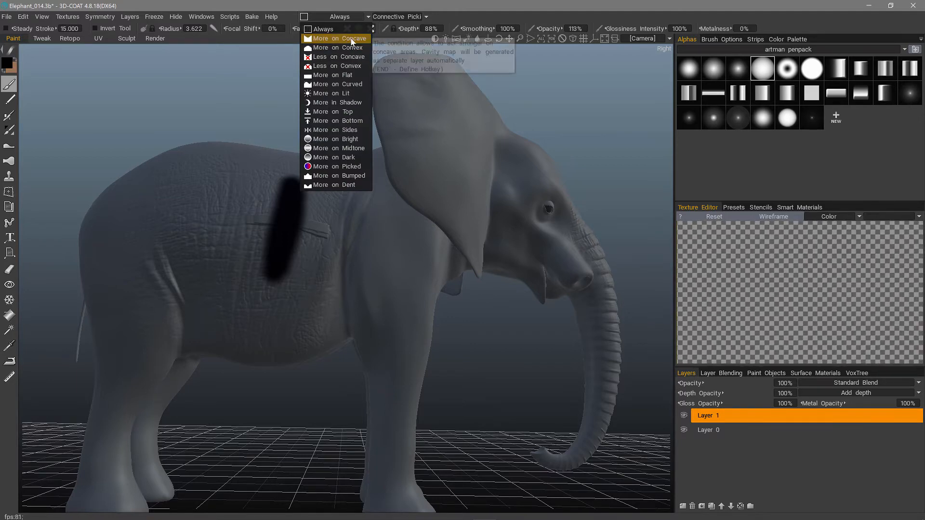
{"action": "mouse_move", "coordinate": [390, 235]}
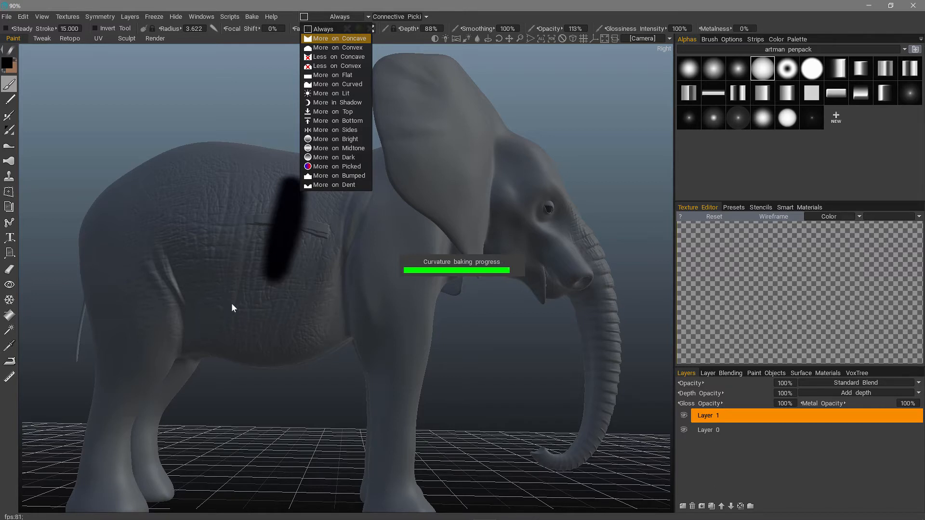
{"action": "mouse_move", "coordinate": [306, 278]}
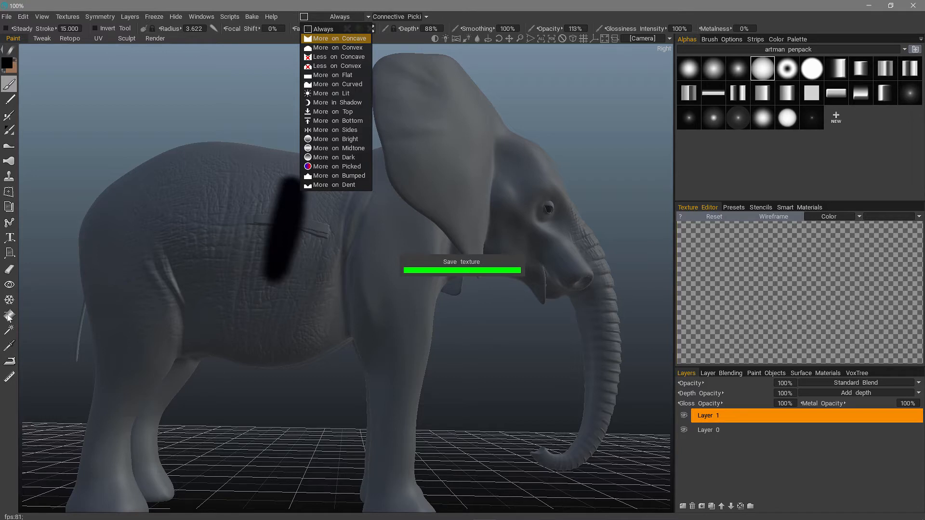
Step: Limit painting to More on Concave and preview the skin material at 98% degree, 37% contrast
{"action": "left_click", "coordinate": [336, 37]}
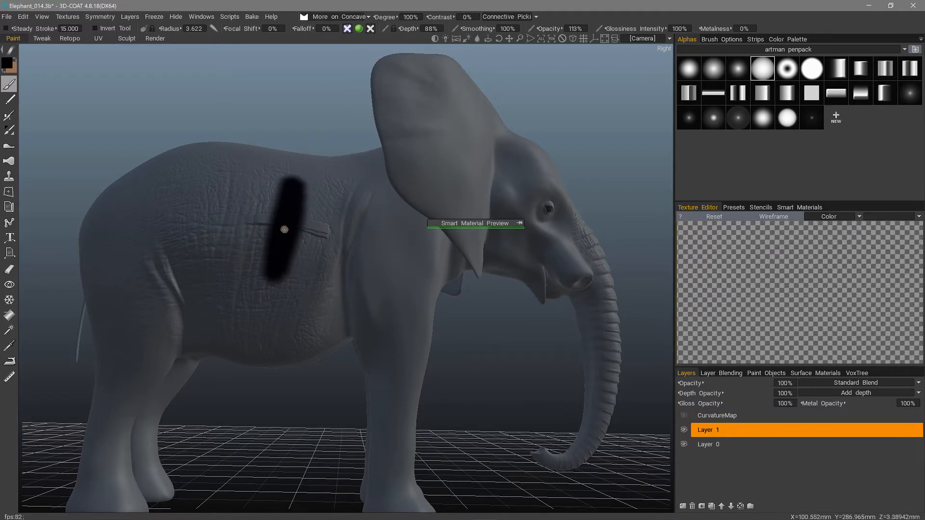
{"action": "mouse_move", "coordinate": [286, 288]}
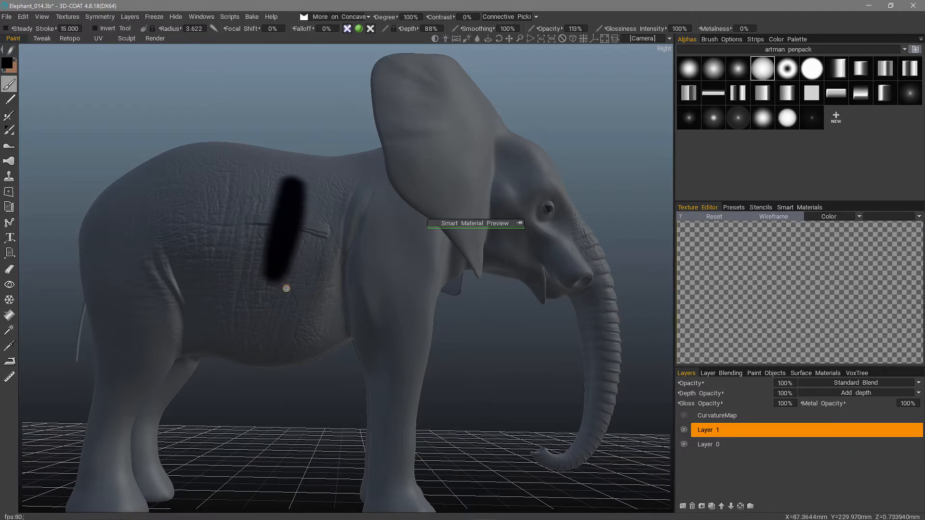
{"action": "mouse_move", "coordinate": [269, 306]}
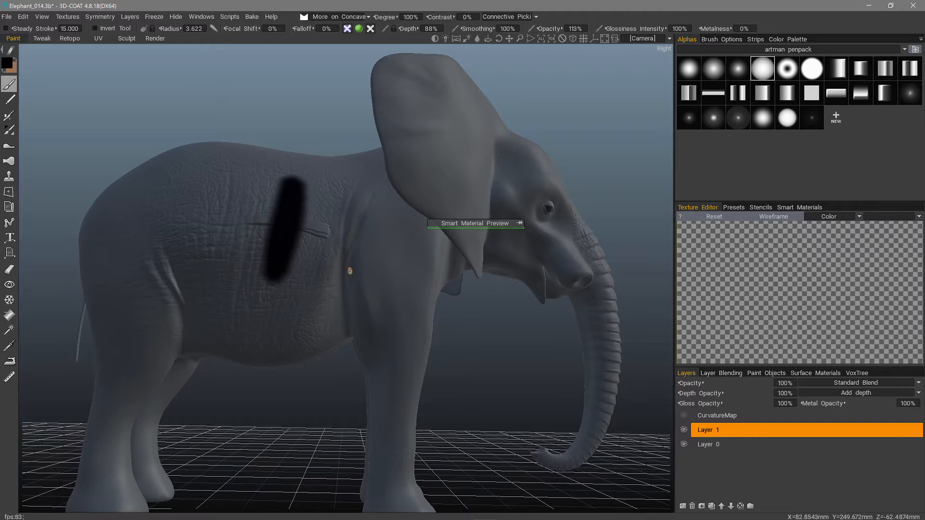
{"action": "mouse_move", "coordinate": [223, 319]}
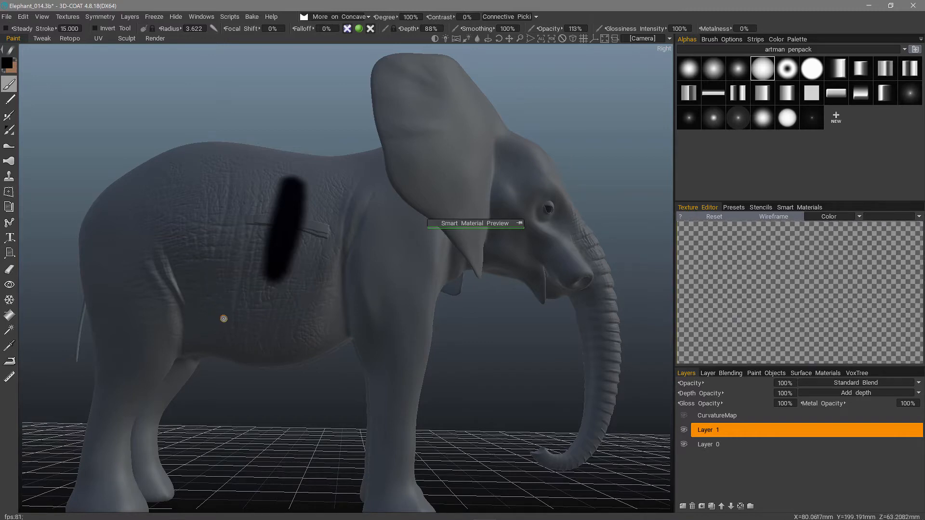
{"action": "key", "text": "Ctrl+d"}
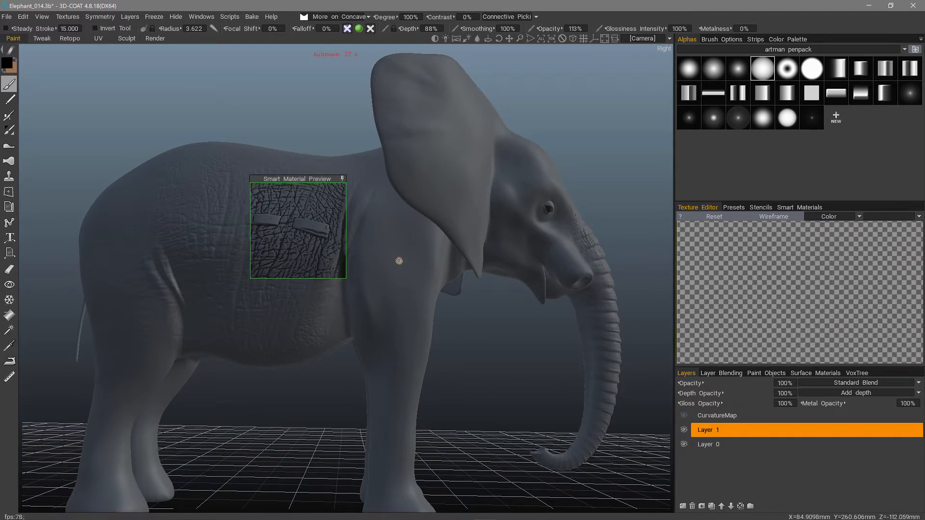
{"action": "mouse_move", "coordinate": [239, 281]}
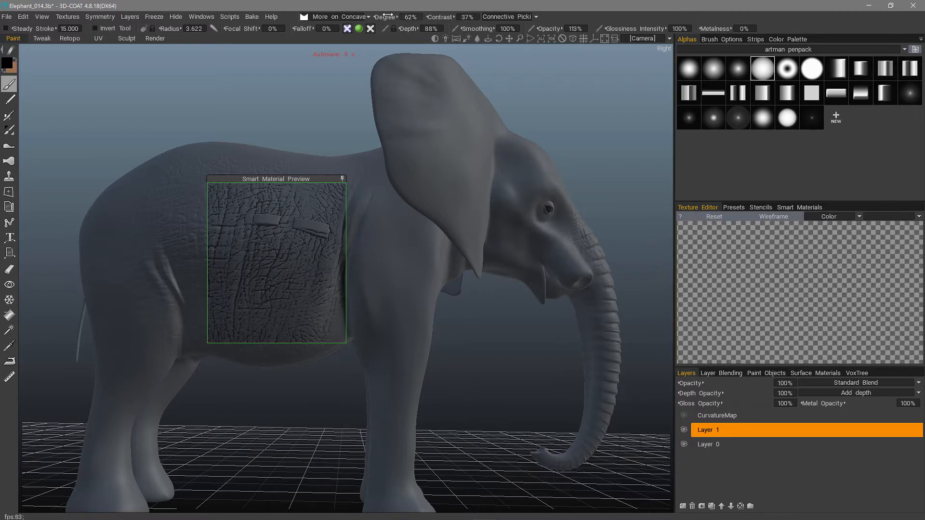
{"action": "mouse_move", "coordinate": [386, 17]}
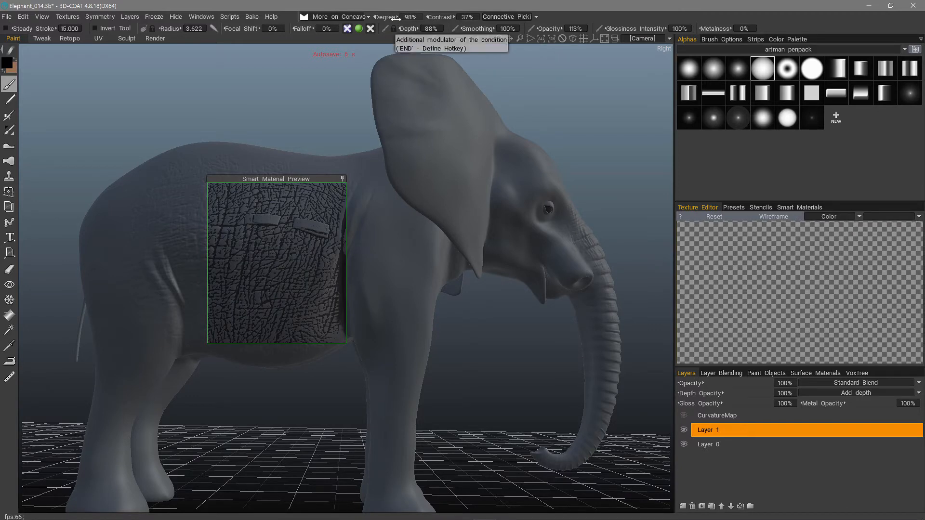
Step: Collapse the material preview before pushing condition contrast to -69%
{"action": "left_click", "coordinate": [467, 16]}
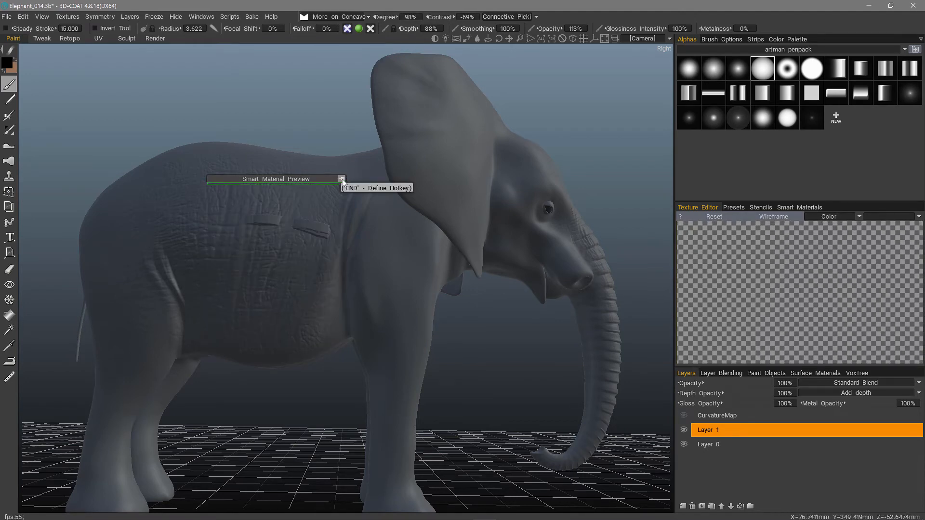
{"action": "mouse_move", "coordinate": [10, 283]}
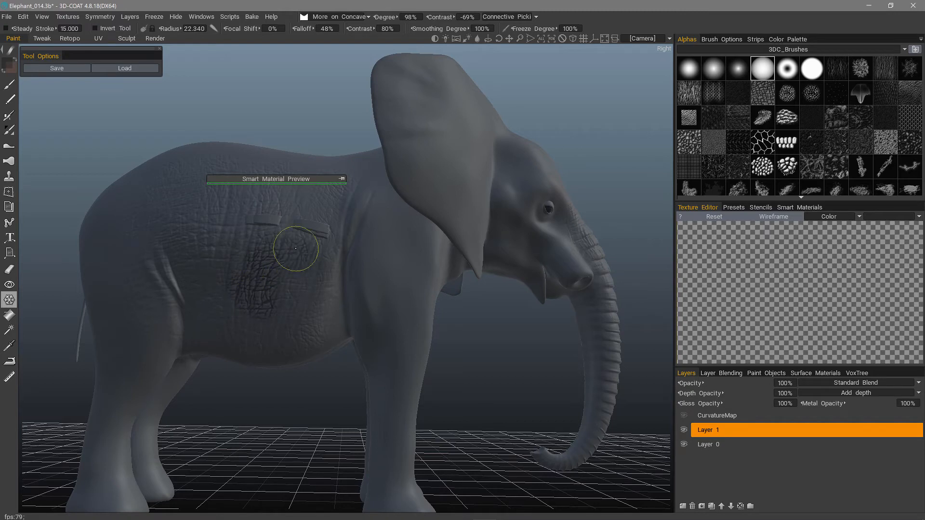
{"action": "mouse_move", "coordinate": [254, 305]}
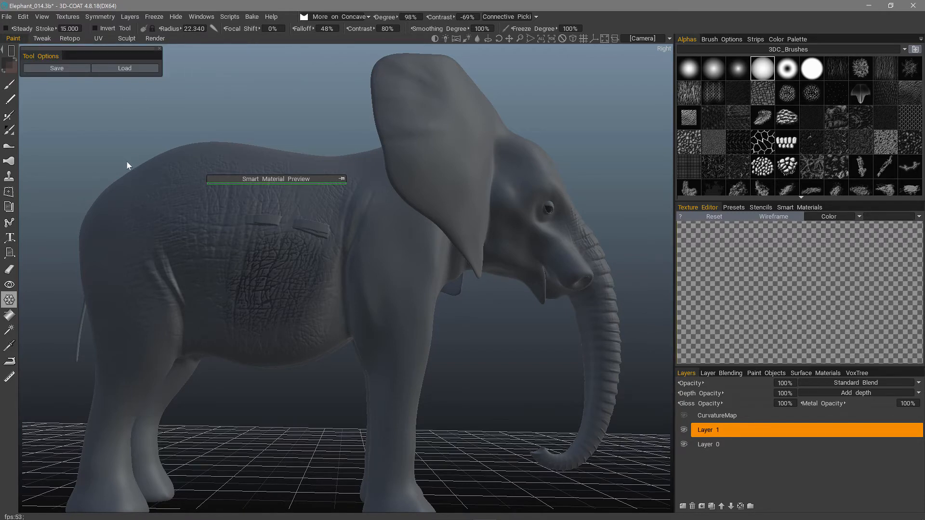
Step: Spread the wrinkle-patterned freeze mask over the whole torso and return to the Sculpt room
{"action": "left_click", "coordinate": [10, 56]}
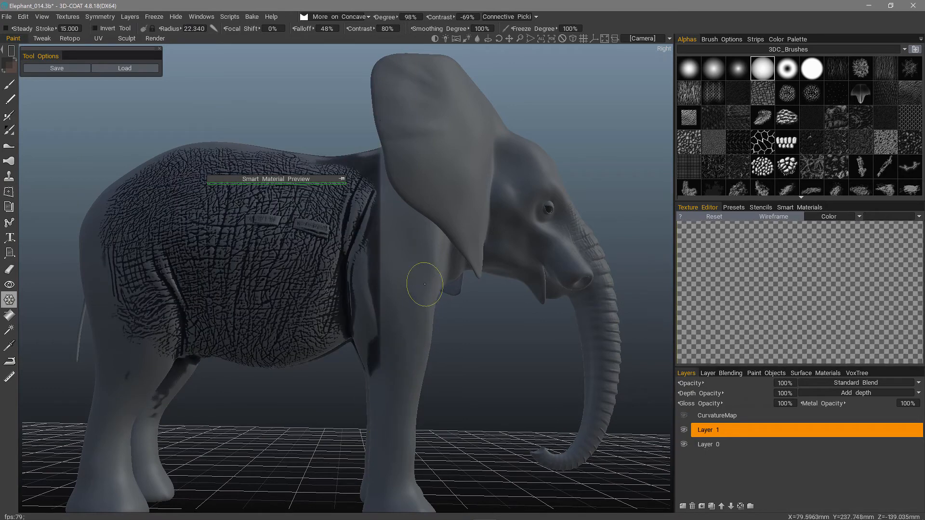
{"action": "mouse_move", "coordinate": [290, 194]}
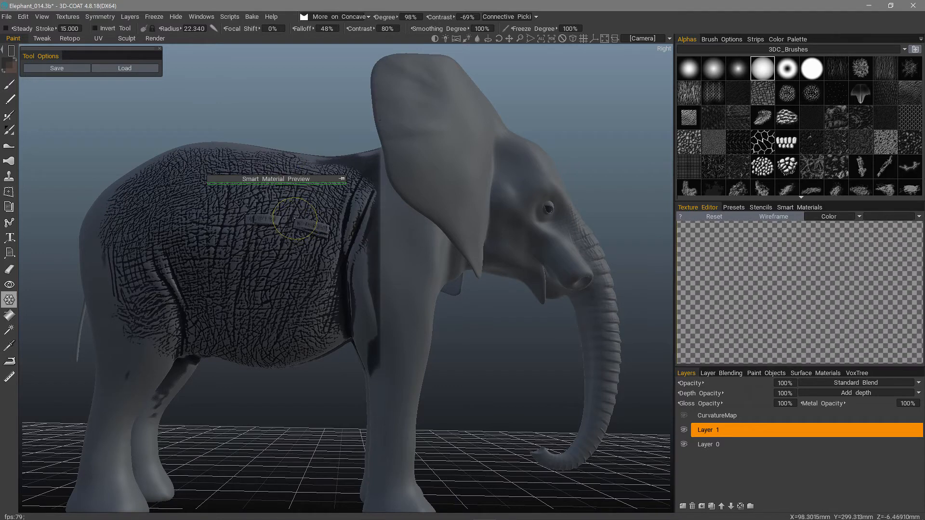
{"action": "left_click", "coordinate": [127, 38]}
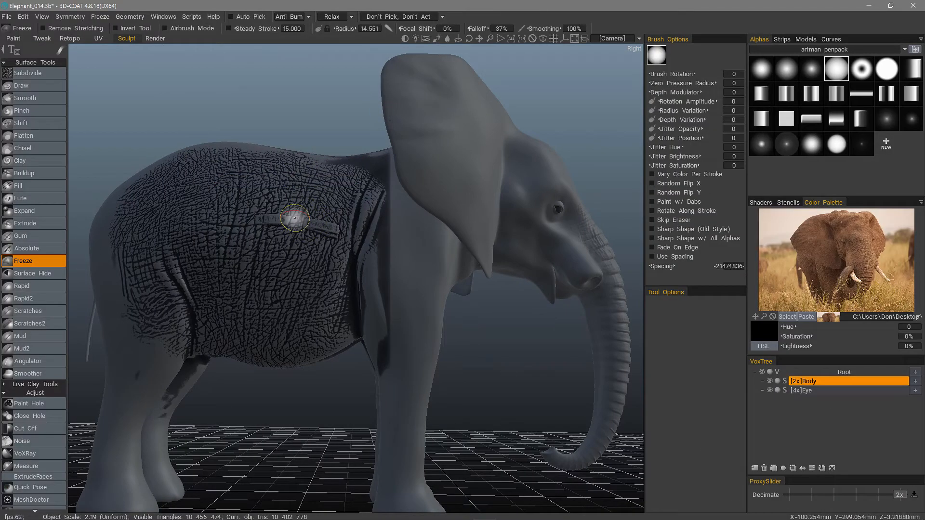
{"action": "mouse_move", "coordinate": [288, 311]}
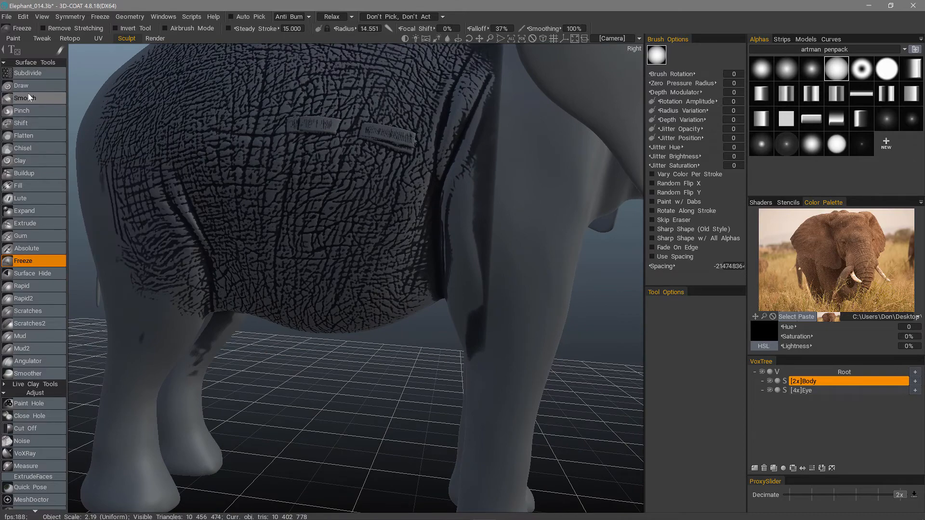
Step: Draw deep vertical skin folds into the torso through the unfrozen wrinkle channels
{"action": "left_click", "coordinate": [21, 85]}
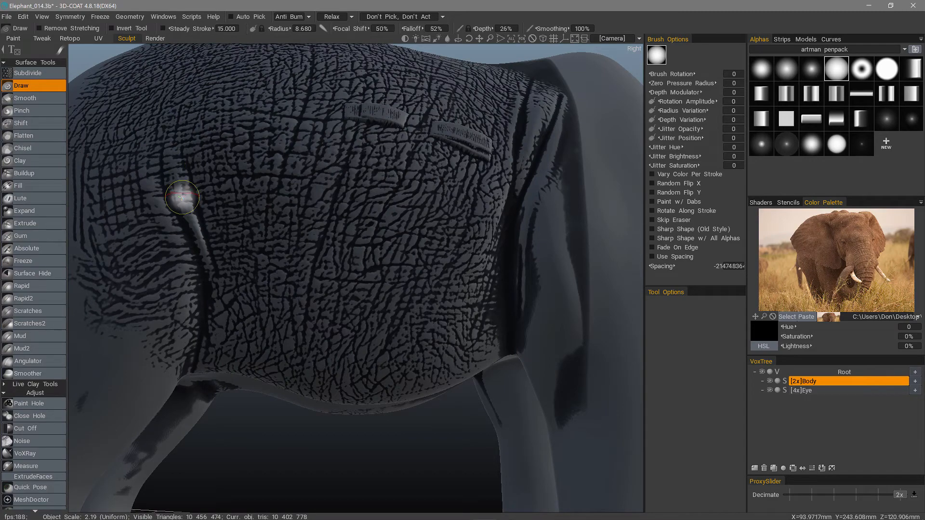
{"action": "mouse_move", "coordinate": [198, 236]}
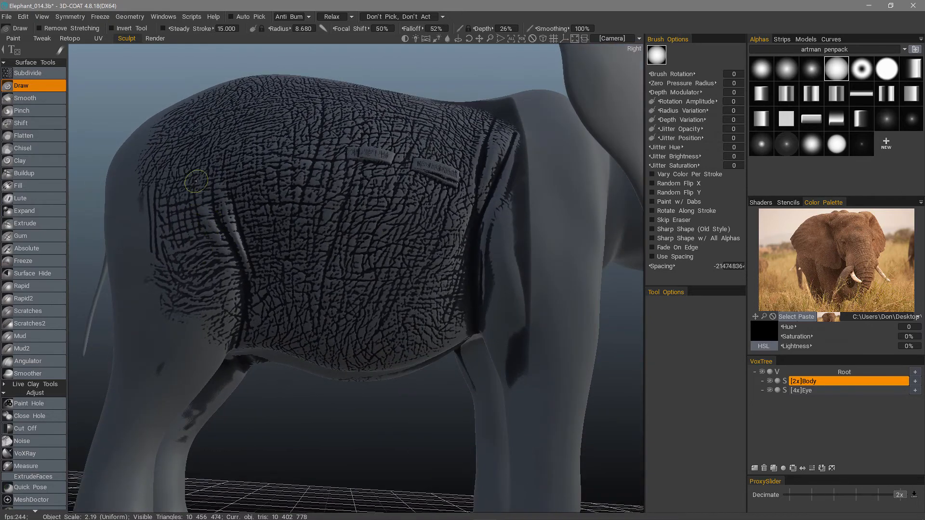
{"action": "mouse_move", "coordinate": [203, 168]}
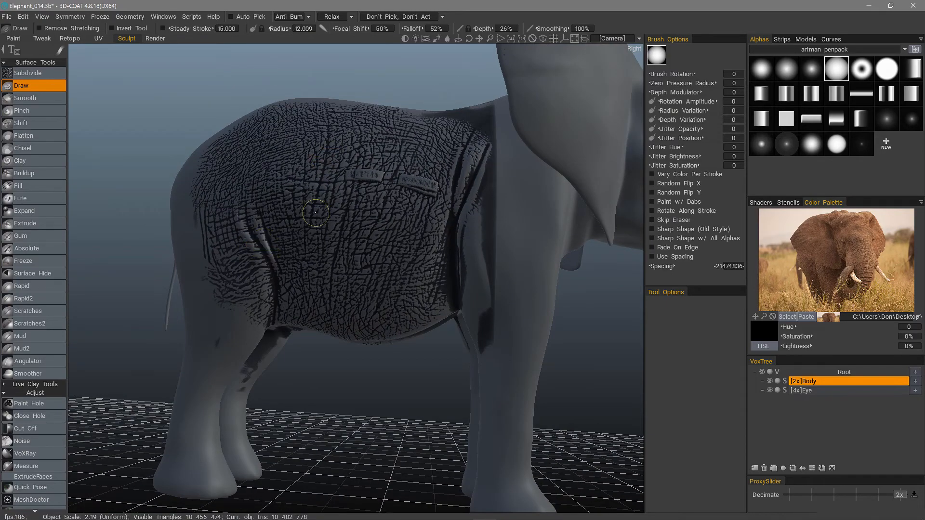
{"action": "mouse_move", "coordinate": [323, 253]}
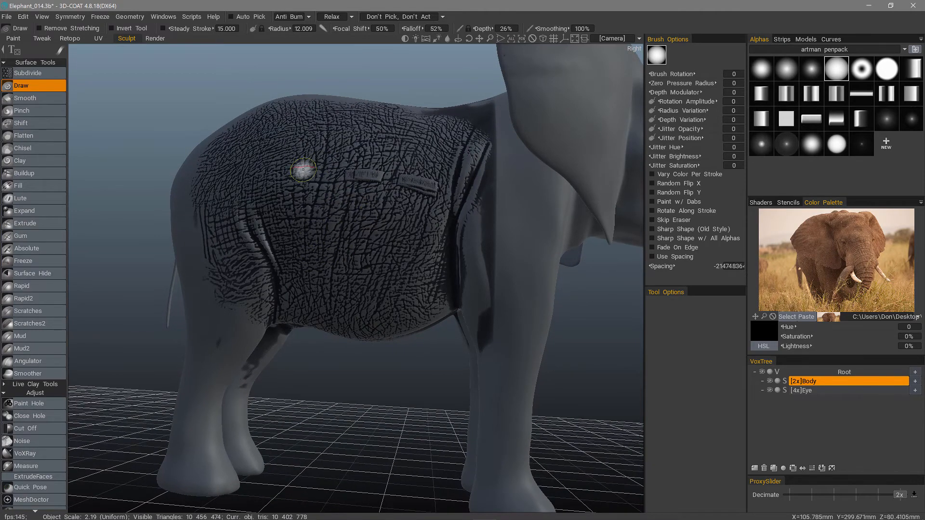
{"action": "mouse_move", "coordinate": [296, 167]}
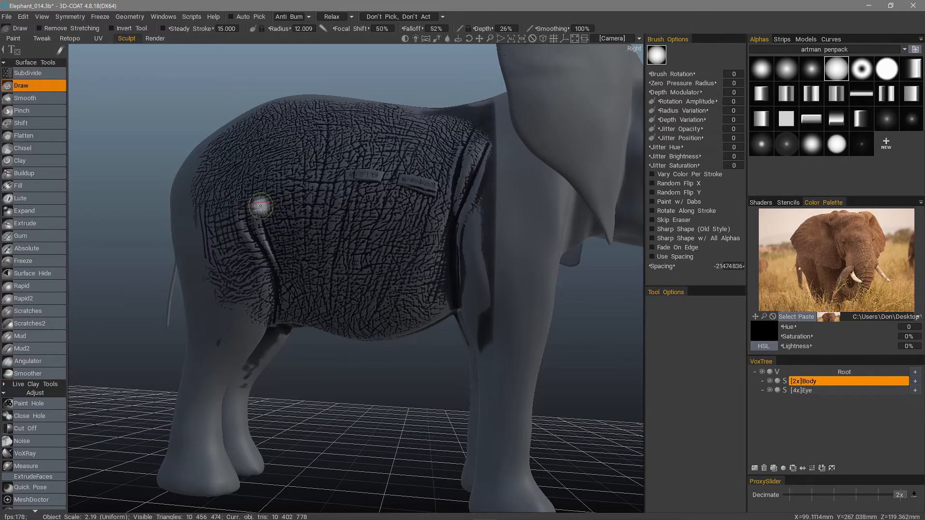
{"action": "mouse_move", "coordinate": [328, 275]}
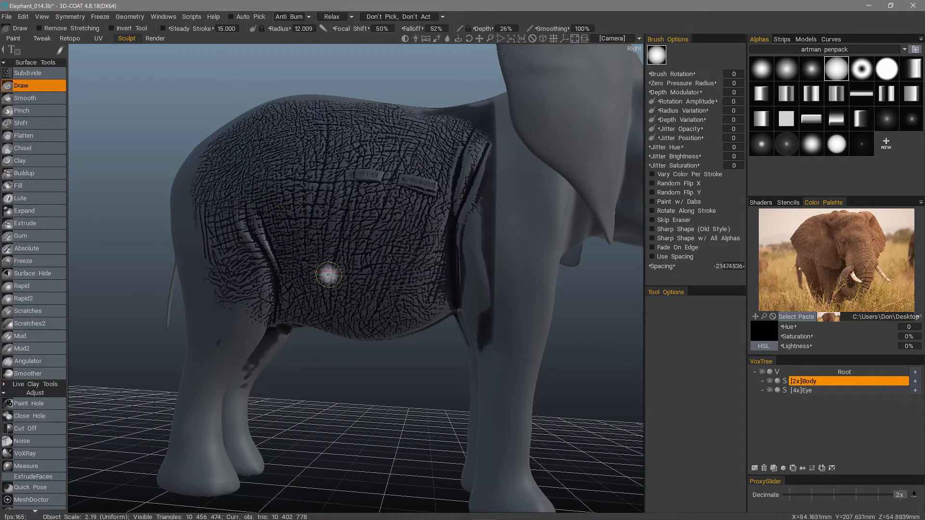
{"action": "mouse_move", "coordinate": [394, 206]}
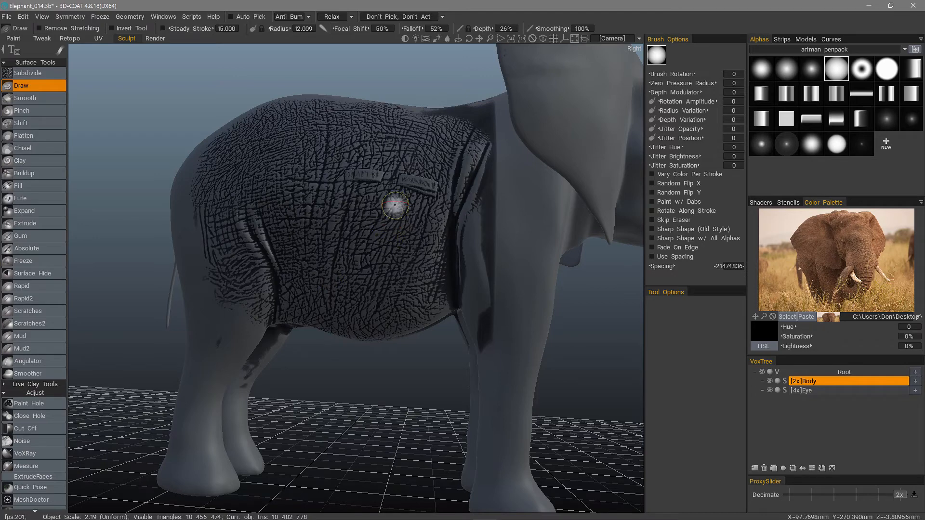
{"action": "mouse_move", "coordinate": [436, 214]}
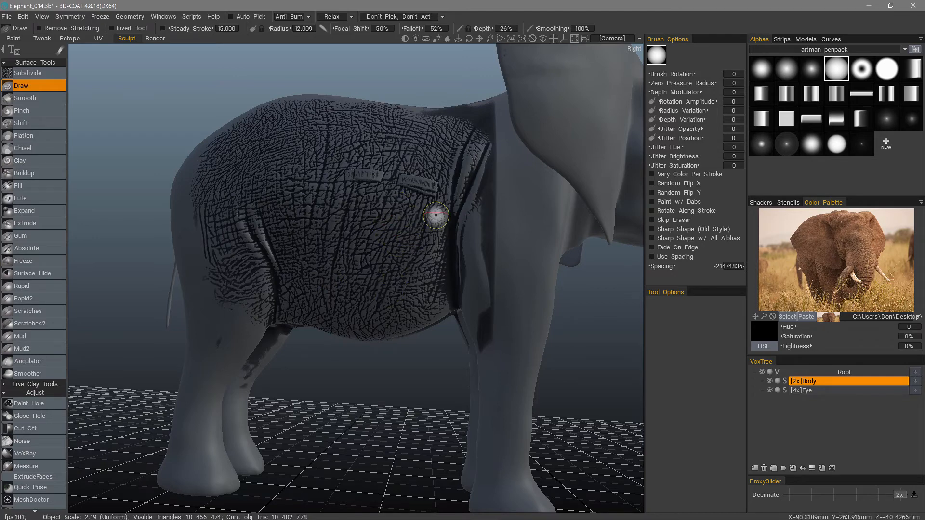
{"action": "mouse_move", "coordinate": [424, 145]}
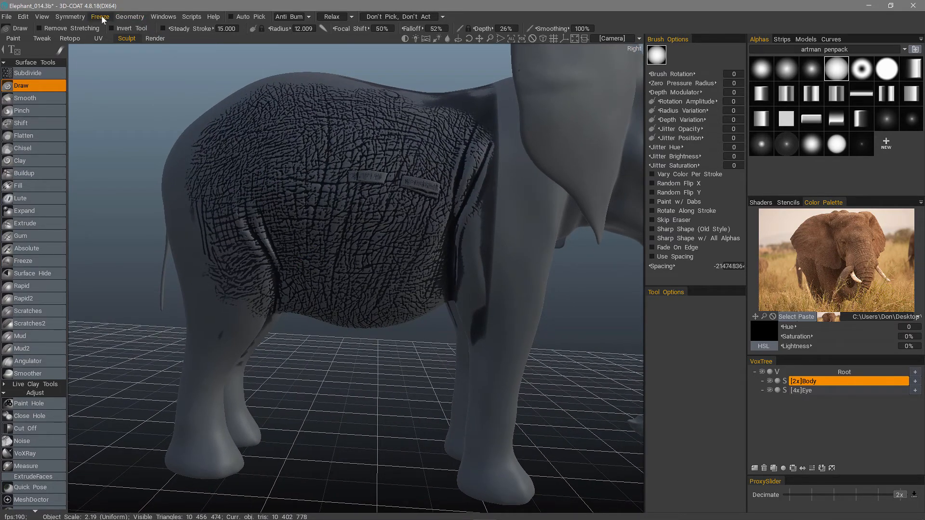
{"action": "left_click", "coordinate": [100, 16]}
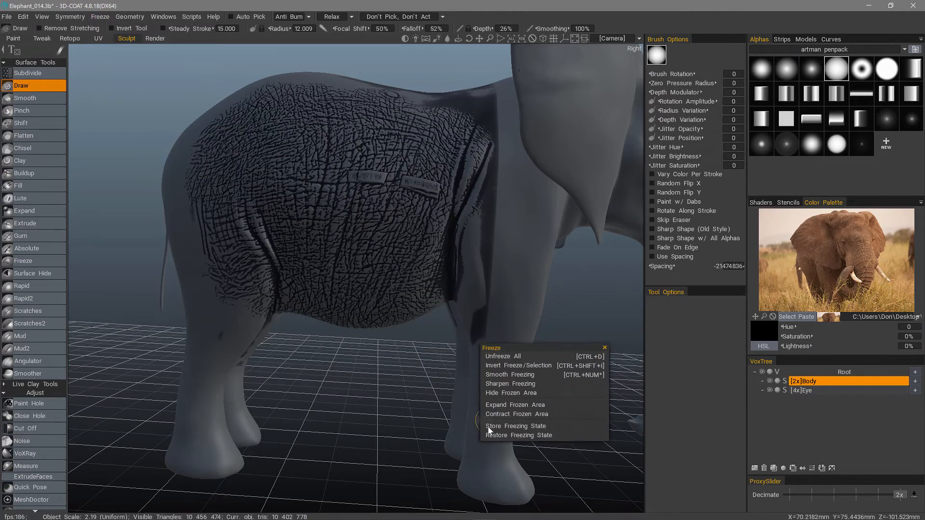
Step: Dismiss the Store Freezing State dialog, then Unfreeze All to reveal the wrinkled torso
{"action": "left_click", "coordinate": [515, 425]}
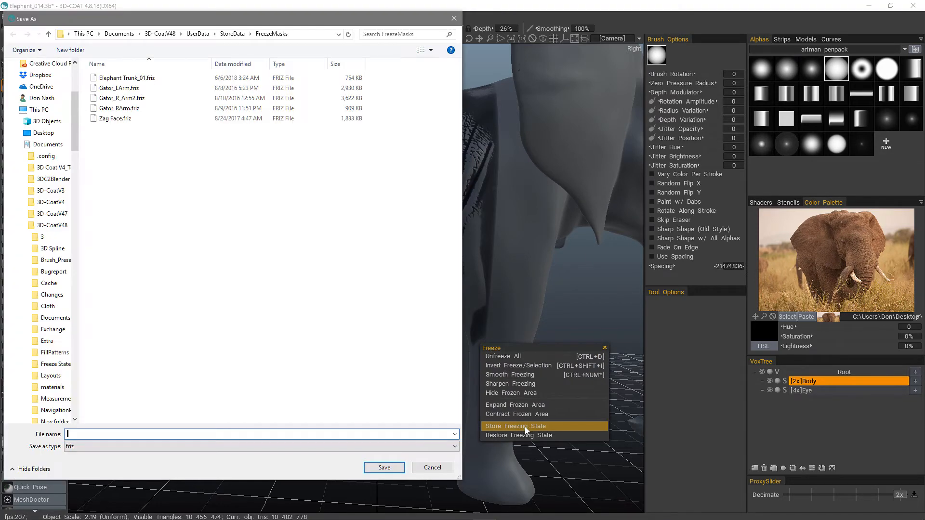
{"action": "left_click", "coordinate": [432, 467]}
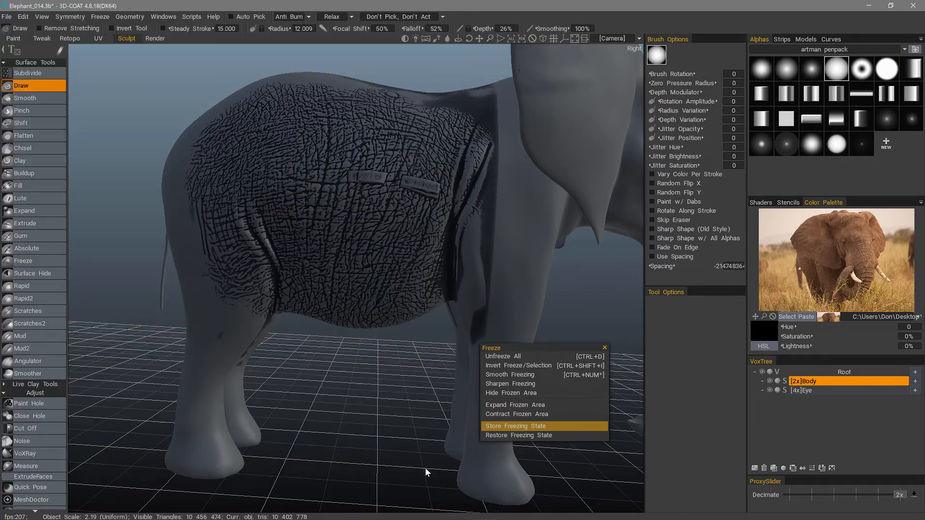
{"action": "mouse_move", "coordinate": [517, 359]}
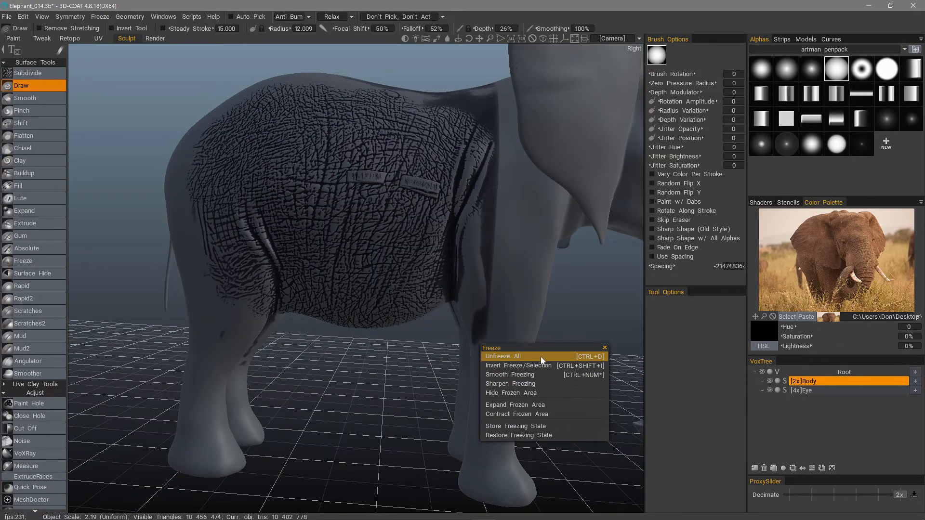
{"action": "left_click", "coordinate": [502, 356]}
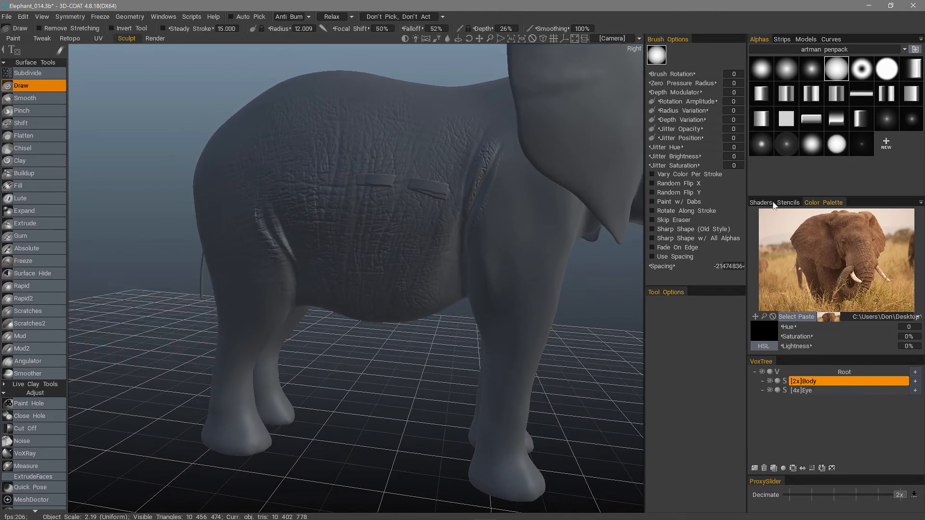
{"action": "left_click", "coordinate": [787, 202]}
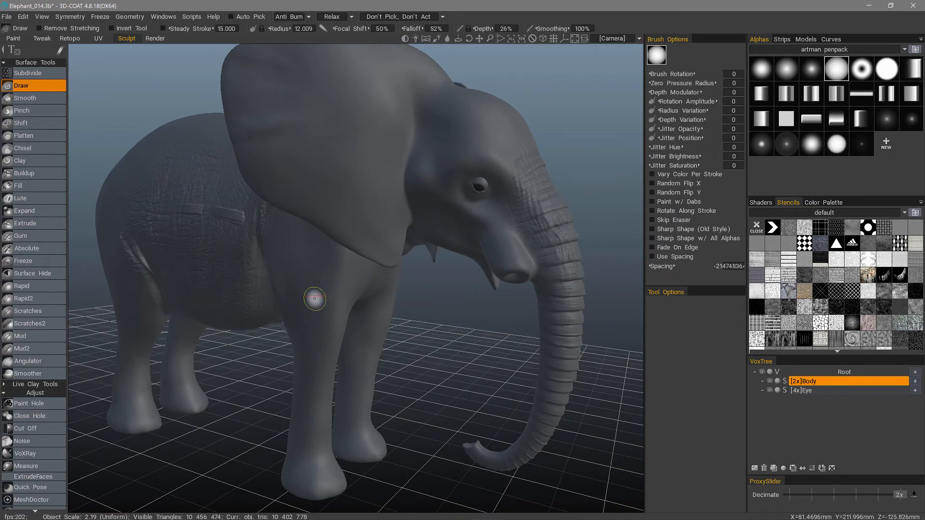
{"action": "mouse_move", "coordinate": [256, 236]}
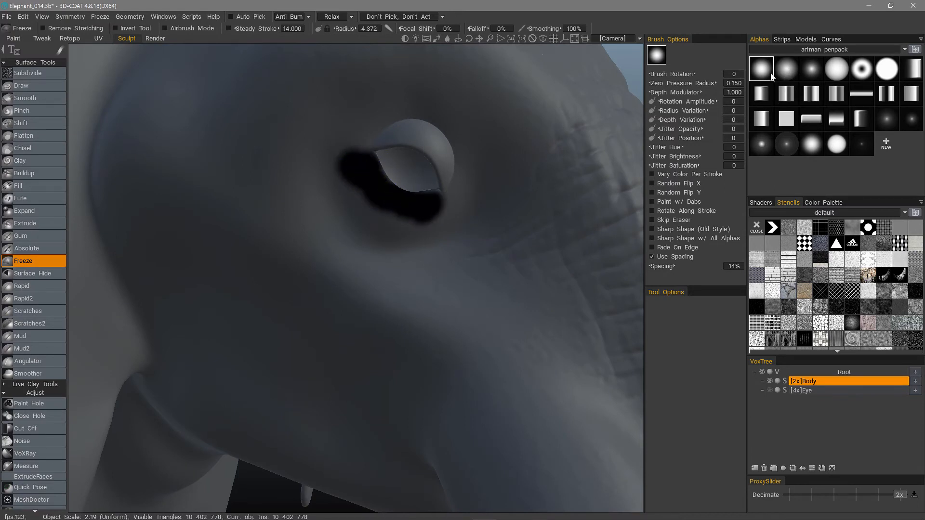
{"action": "mouse_move", "coordinate": [335, 193]}
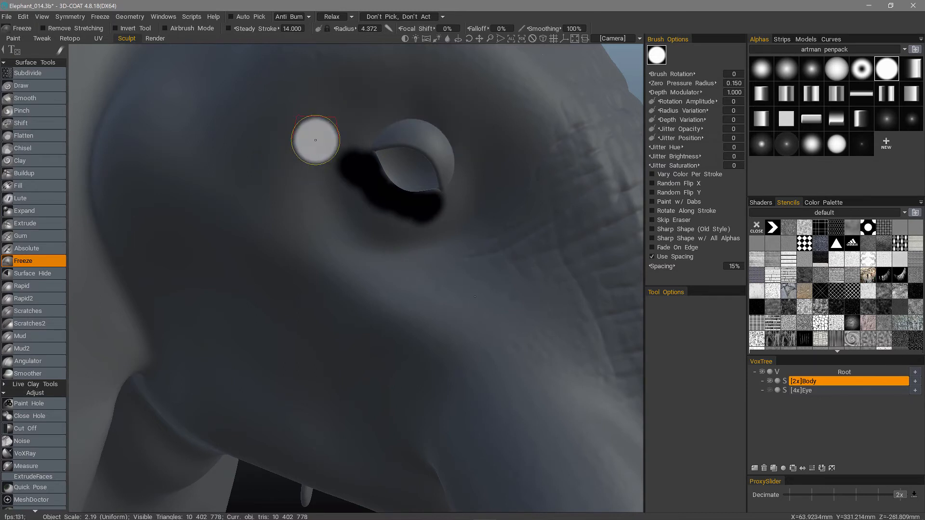
{"action": "mouse_move", "coordinate": [347, 169]}
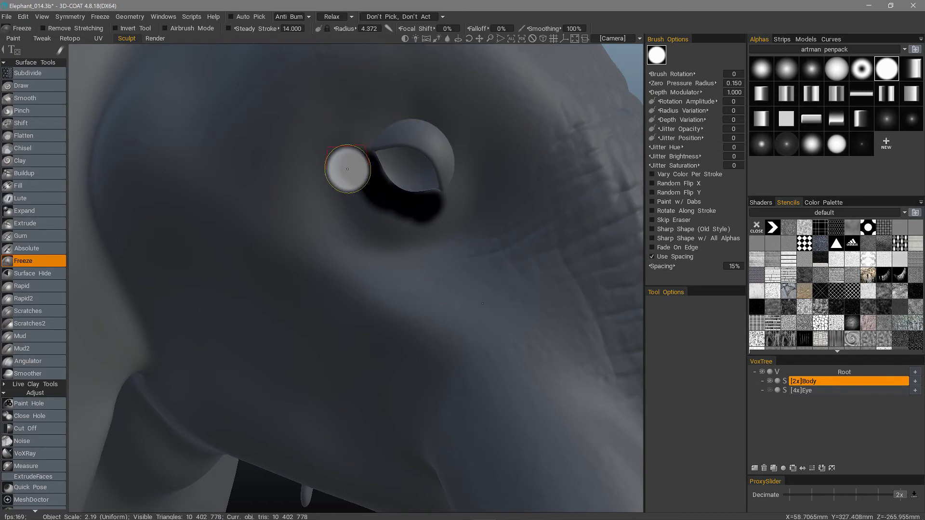
{"action": "mouse_move", "coordinate": [345, 156]}
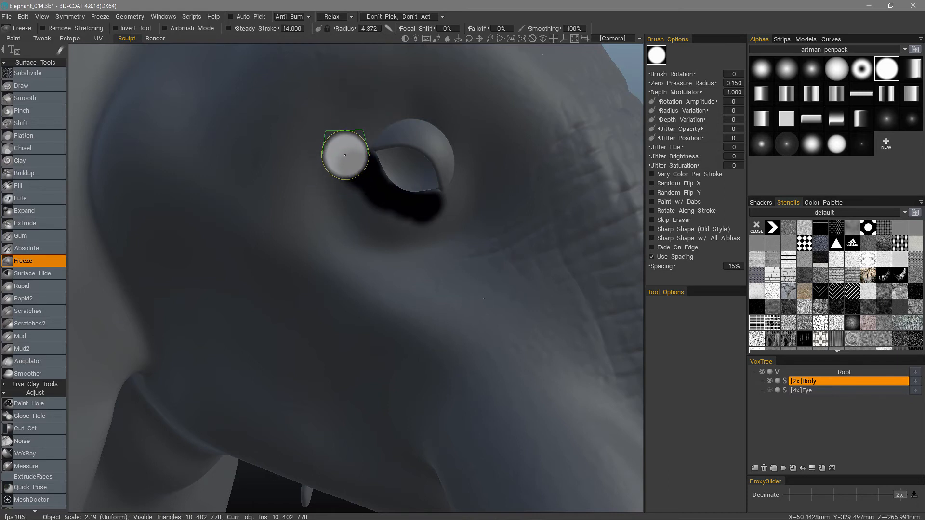
{"action": "mouse_move", "coordinate": [333, 171]}
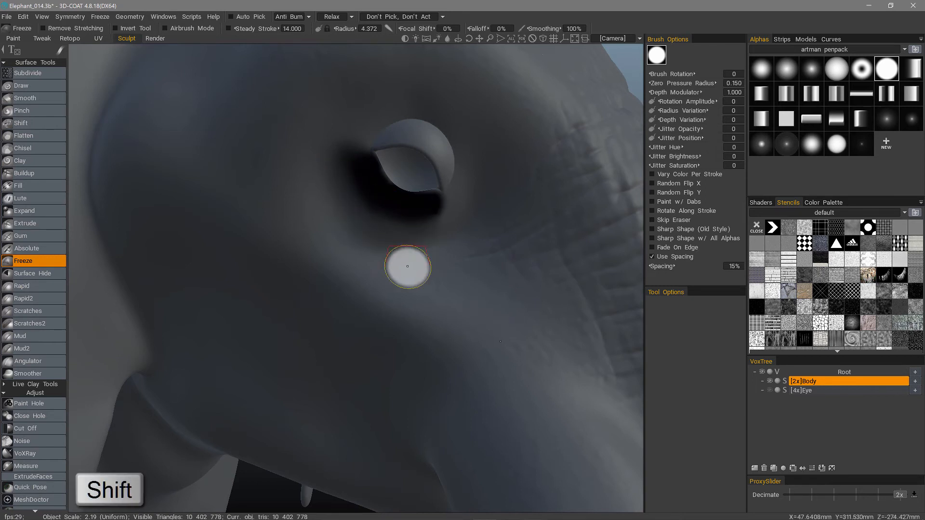
{"action": "mouse_move", "coordinate": [403, 255]}
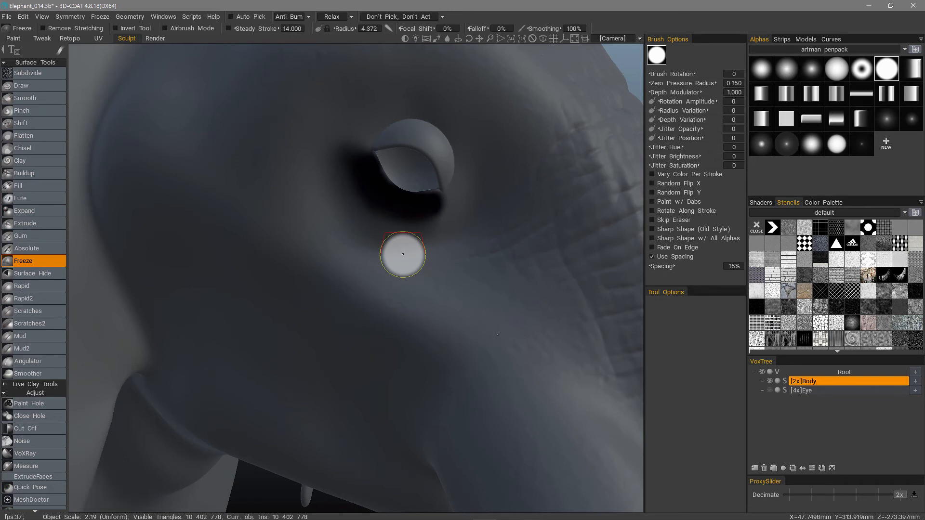
{"action": "mouse_move", "coordinate": [369, 172]}
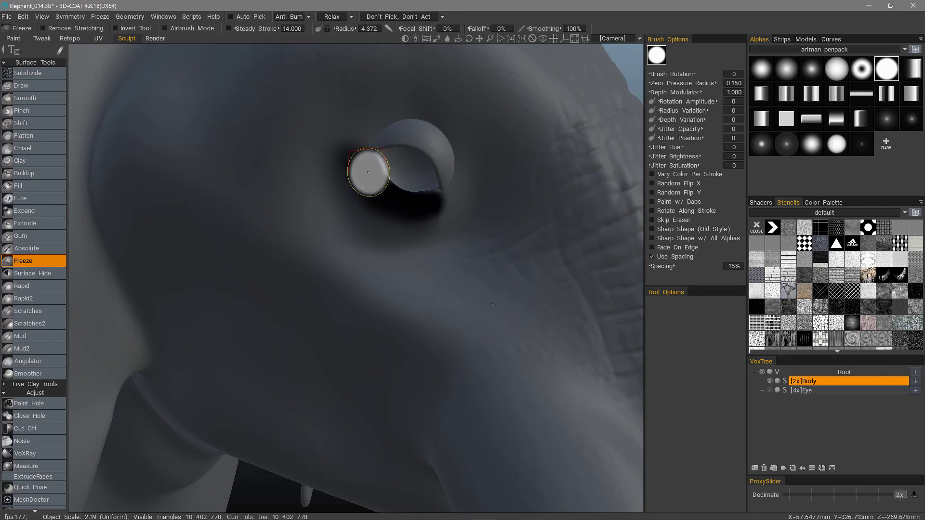
{"action": "mouse_move", "coordinate": [428, 204]}
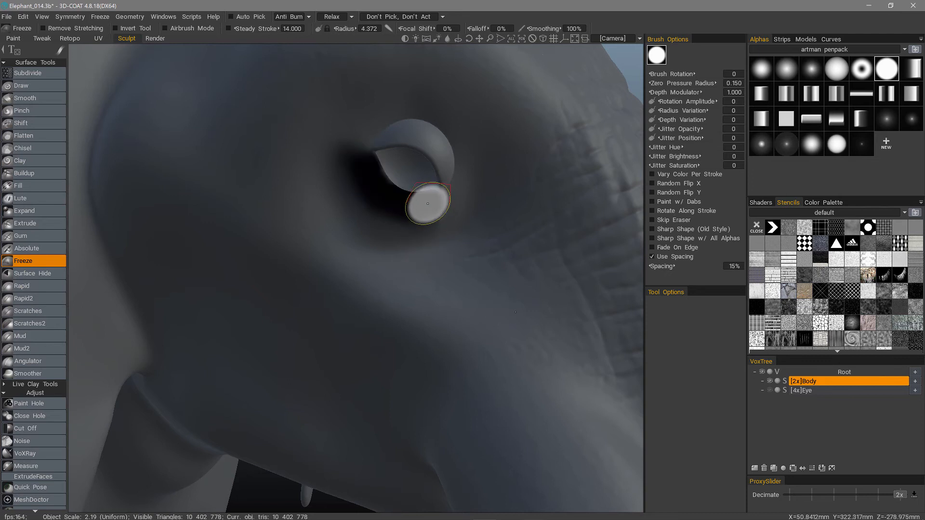
{"action": "mouse_move", "coordinate": [422, 248]}
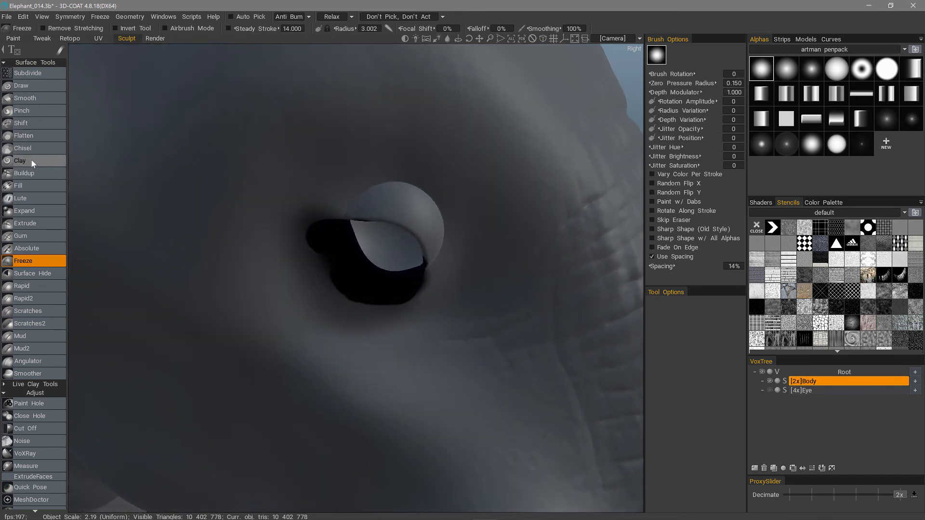
Step: Build the raised upper eyelid rim with Rapid2 and widen the freeze mask beneath the eye
{"action": "left_click", "coordinate": [20, 161]}
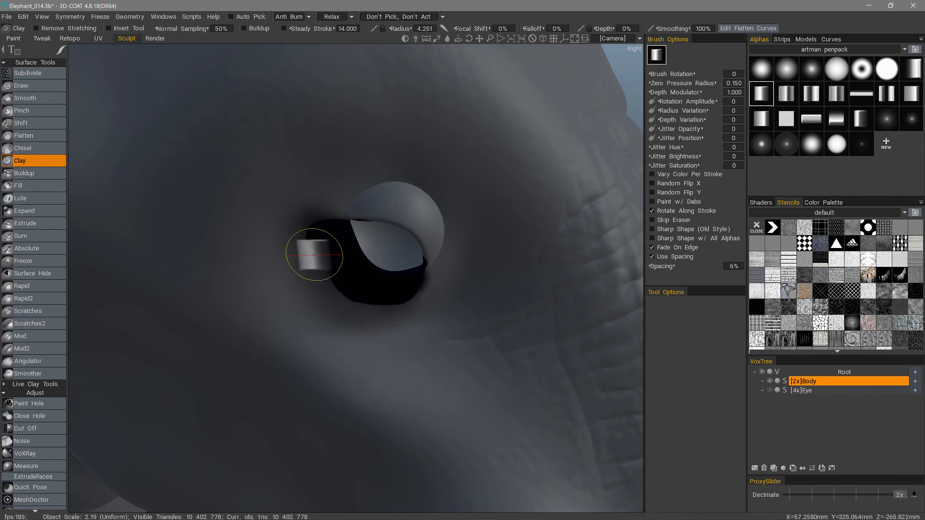
{"action": "mouse_move", "coordinate": [23, 261]}
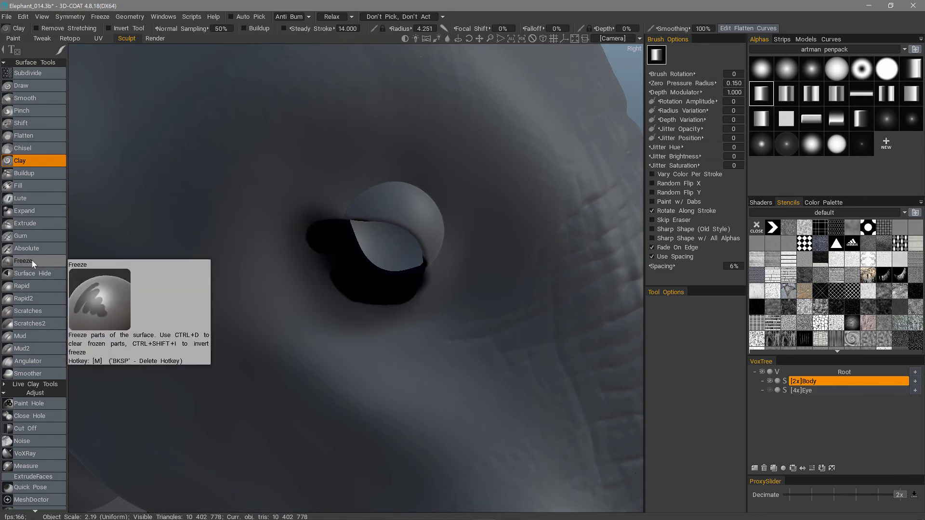
{"action": "mouse_move", "coordinate": [35, 264]}
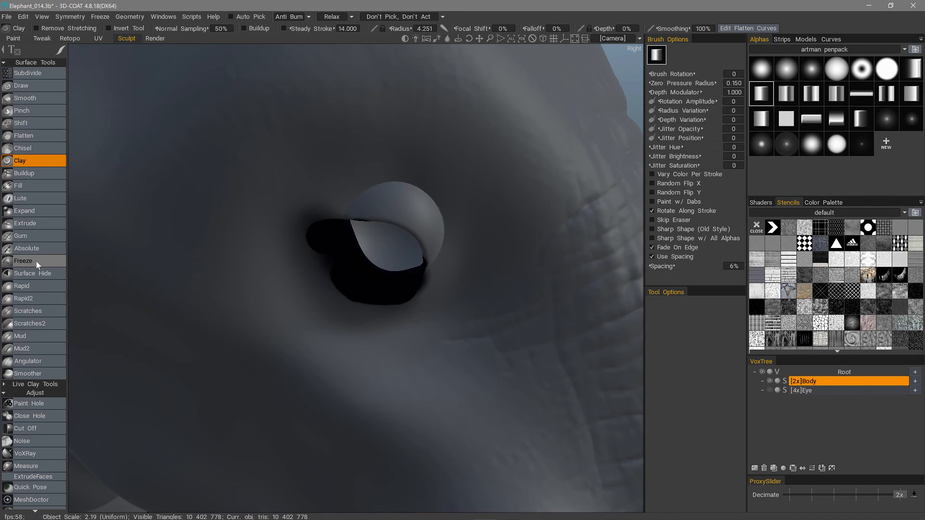
{"action": "mouse_move", "coordinate": [23, 261]}
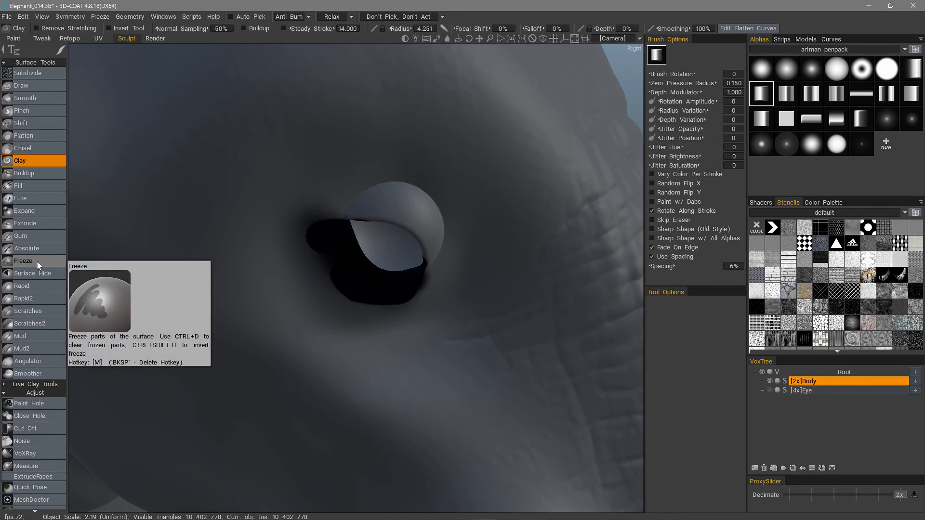
{"action": "mouse_move", "coordinate": [345, 199]}
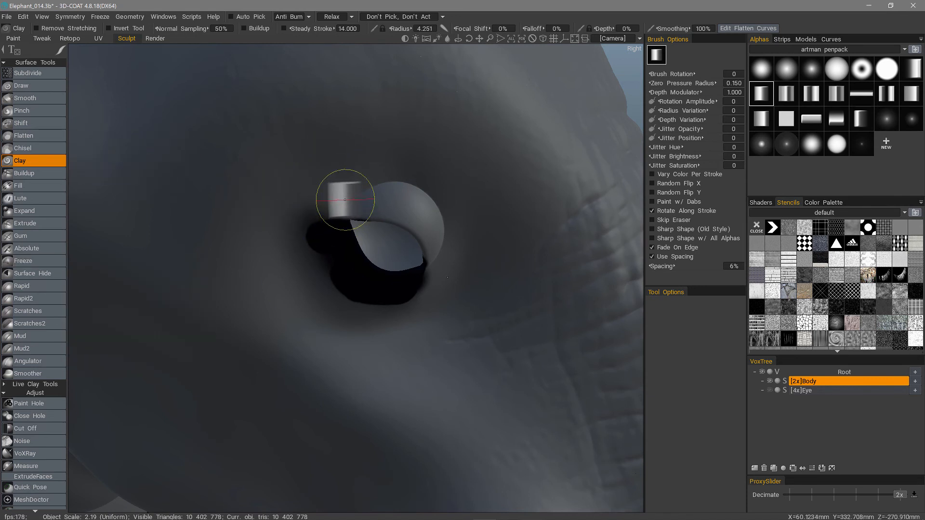
{"action": "left_click", "coordinate": [23, 299]}
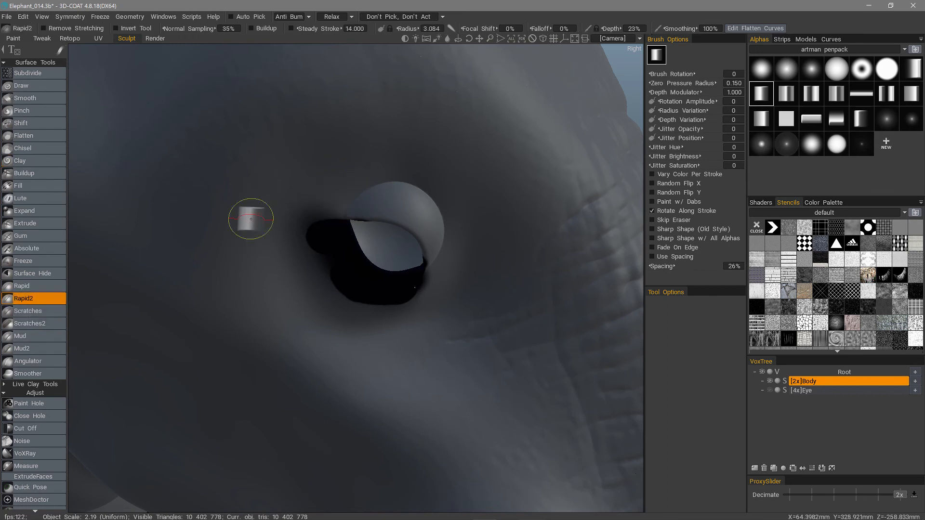
{"action": "mouse_move", "coordinate": [419, 240]}
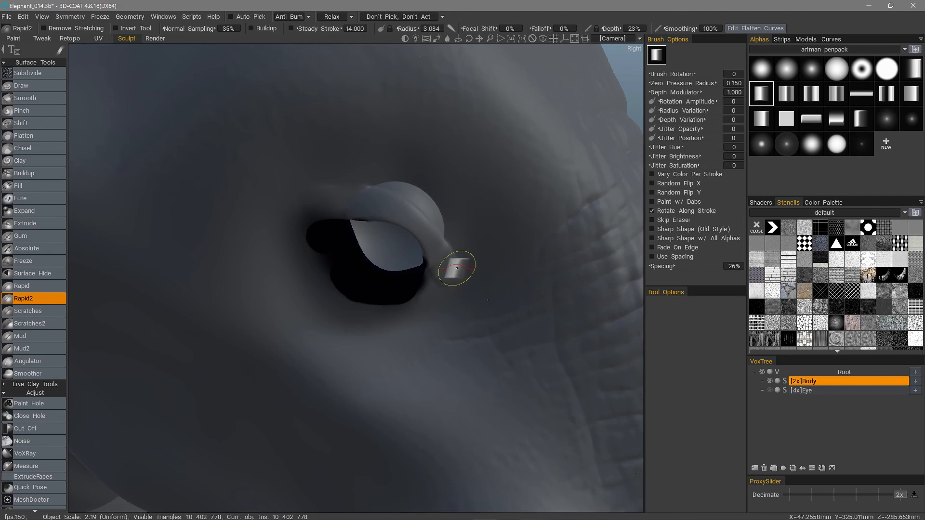
{"action": "left_click", "coordinate": [23, 261]}
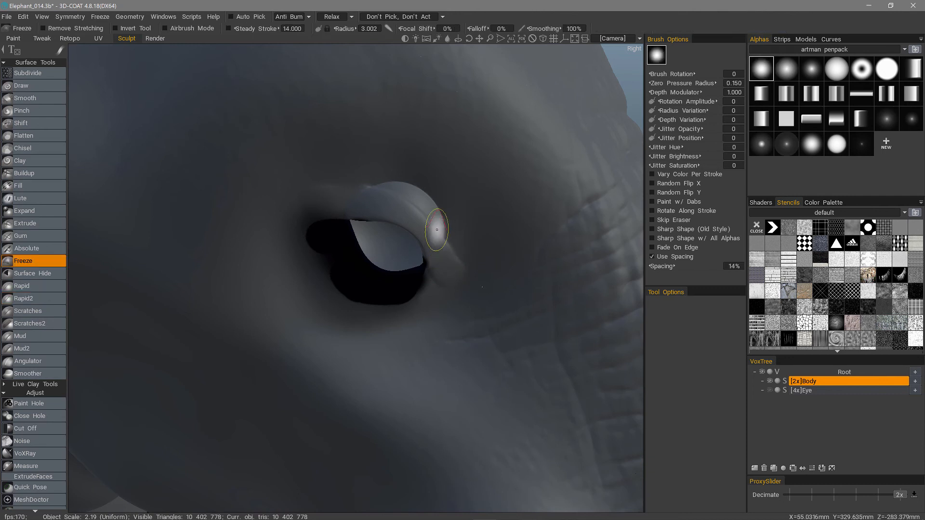
{"action": "mouse_move", "coordinate": [349, 196]}
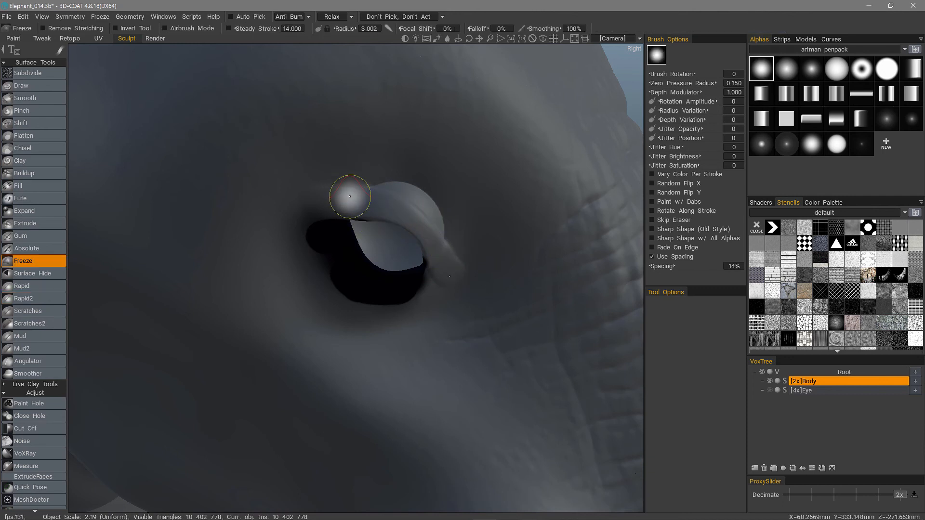
{"action": "mouse_move", "coordinate": [320, 228]}
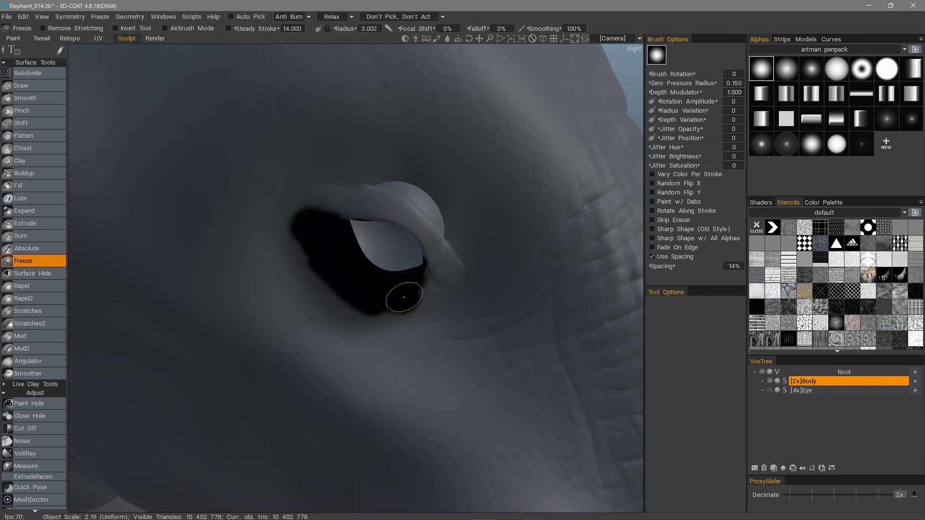
{"action": "mouse_move", "coordinate": [420, 286]}
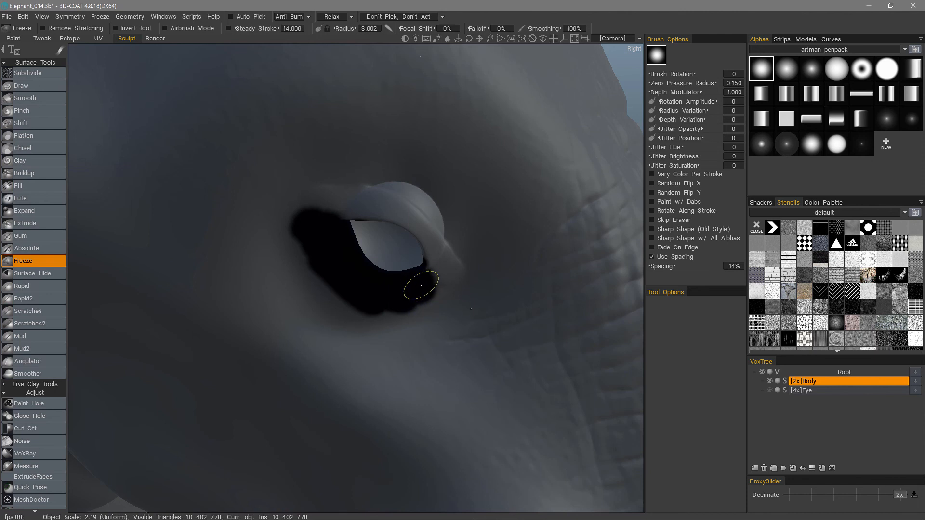
{"action": "left_click", "coordinate": [23, 298]}
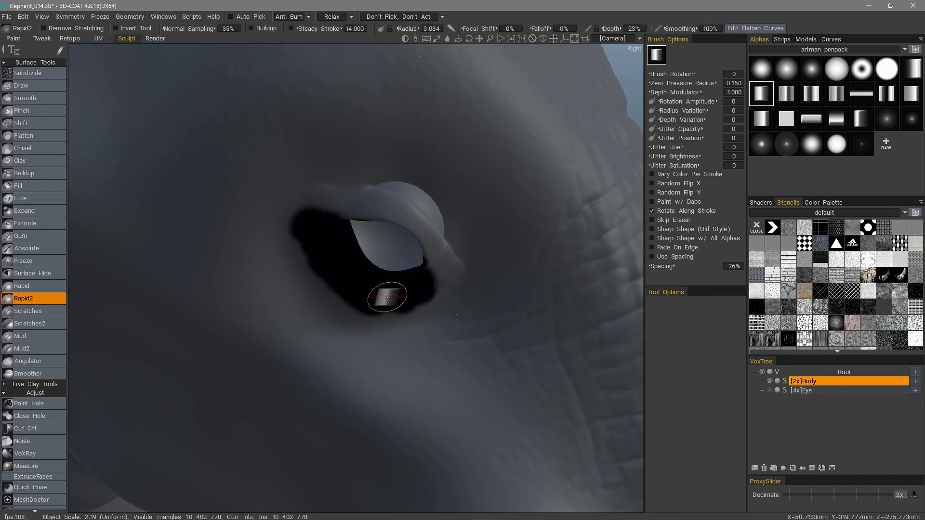
{"action": "mouse_move", "coordinate": [339, 198]}
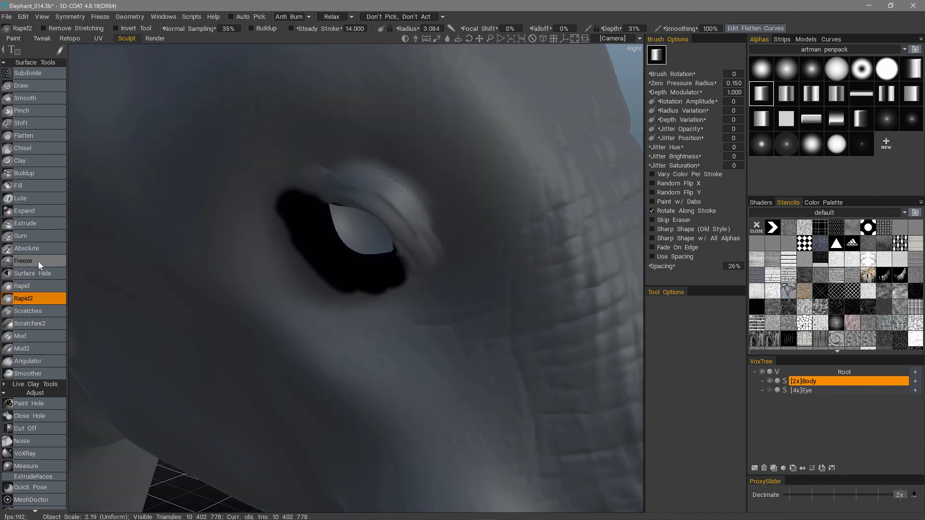
Step: Erase freeze mask around the eye with Ctrl, leaving a small patch below-left
{"action": "left_click", "coordinate": [23, 262]}
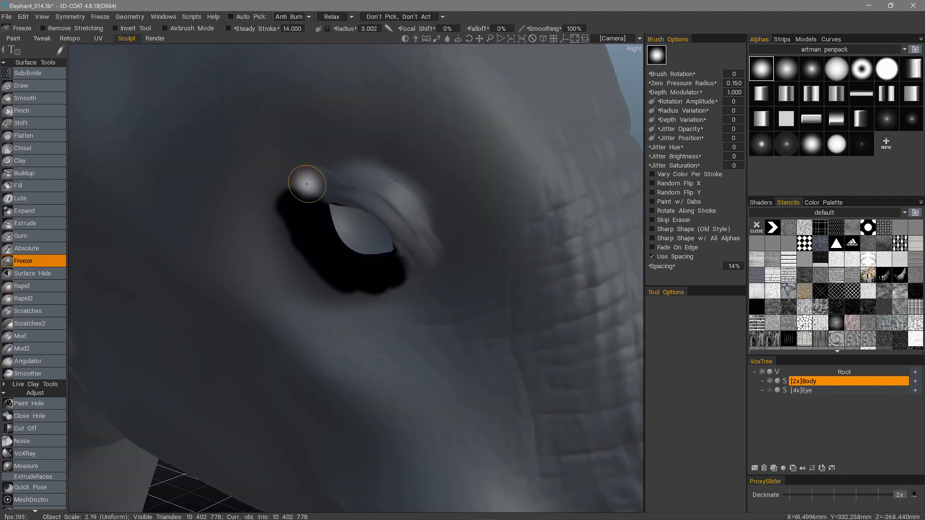
{"action": "key", "text": "ctrl"}
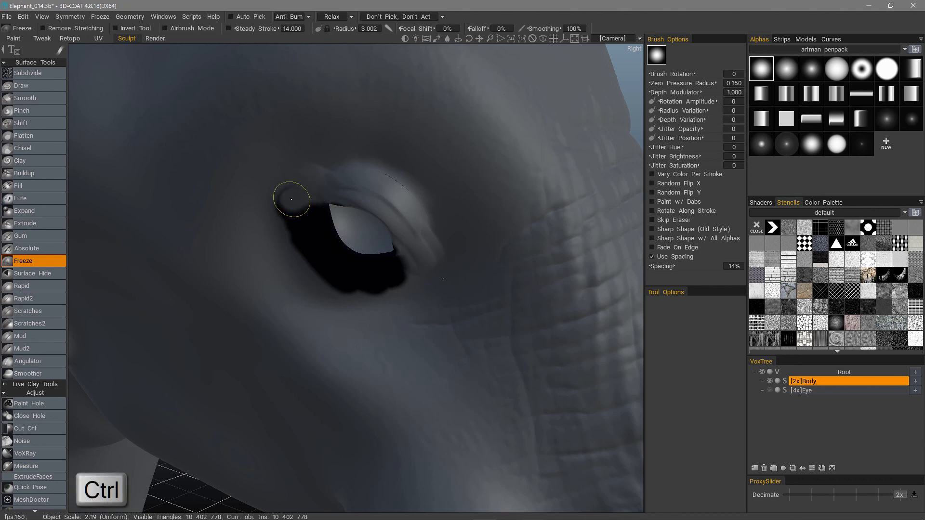
{"action": "mouse_move", "coordinate": [300, 198]}
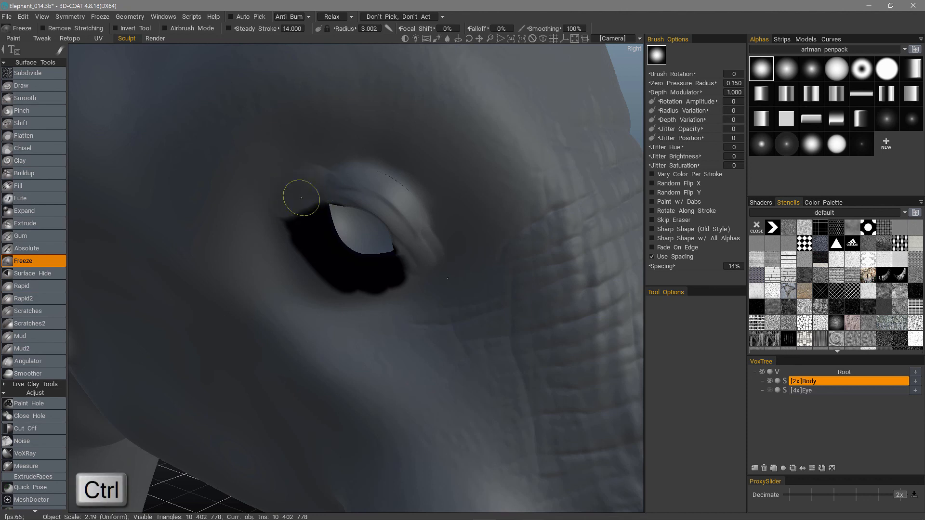
{"action": "mouse_move", "coordinate": [278, 242]}
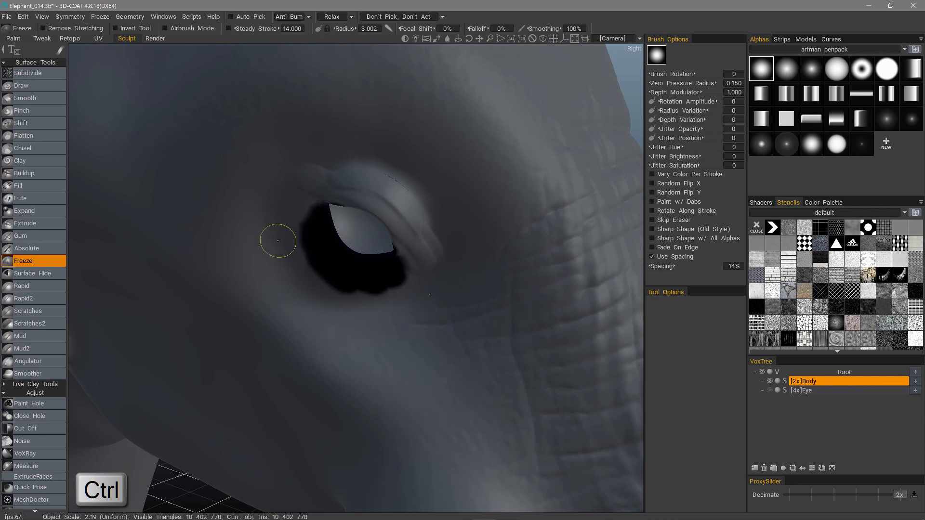
{"action": "mouse_move", "coordinate": [298, 267]}
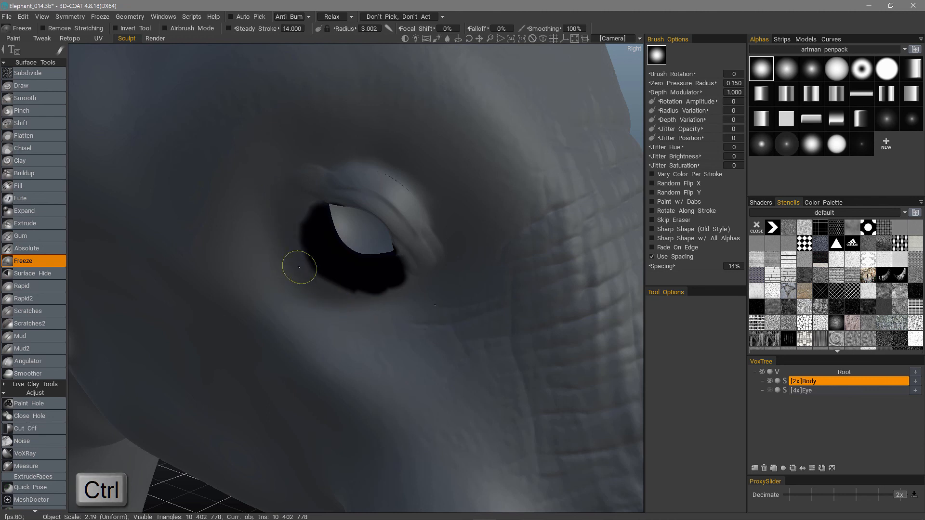
{"action": "mouse_move", "coordinate": [130, 270]}
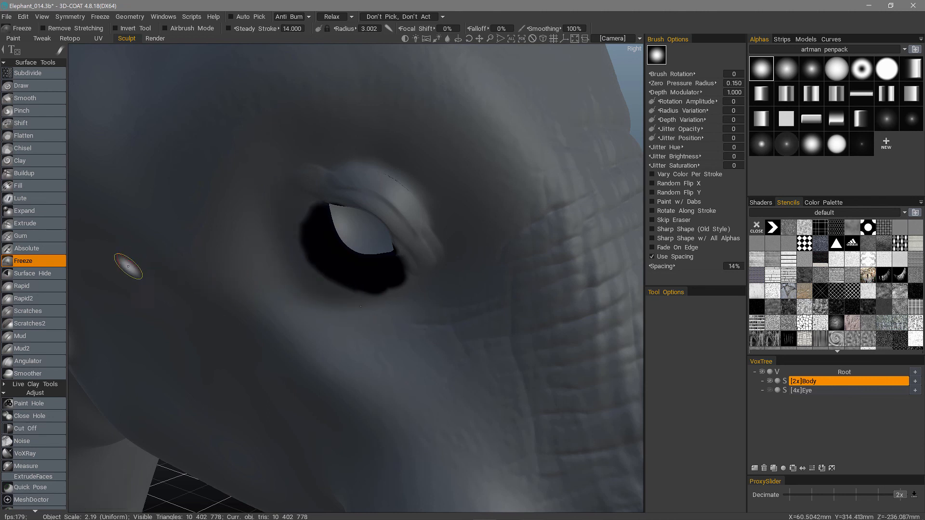
{"action": "mouse_move", "coordinate": [294, 328]}
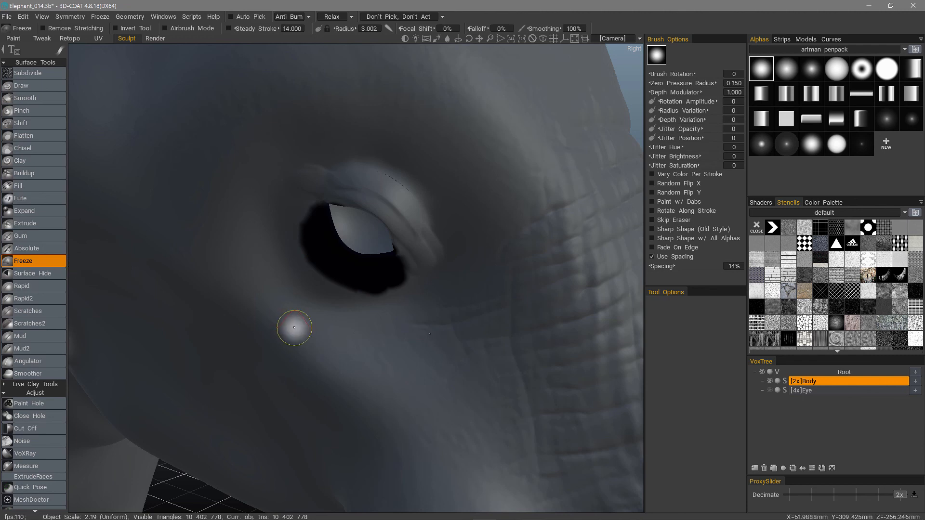
{"action": "mouse_move", "coordinate": [298, 325]}
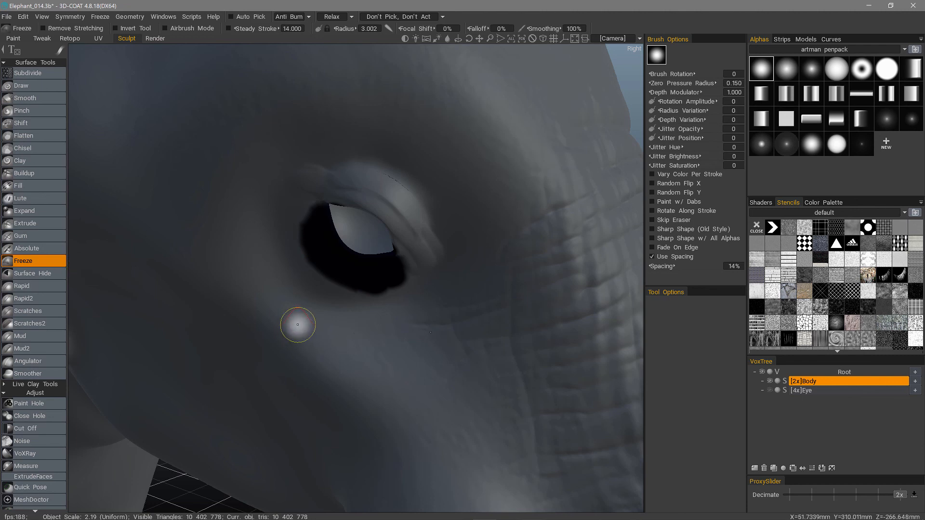